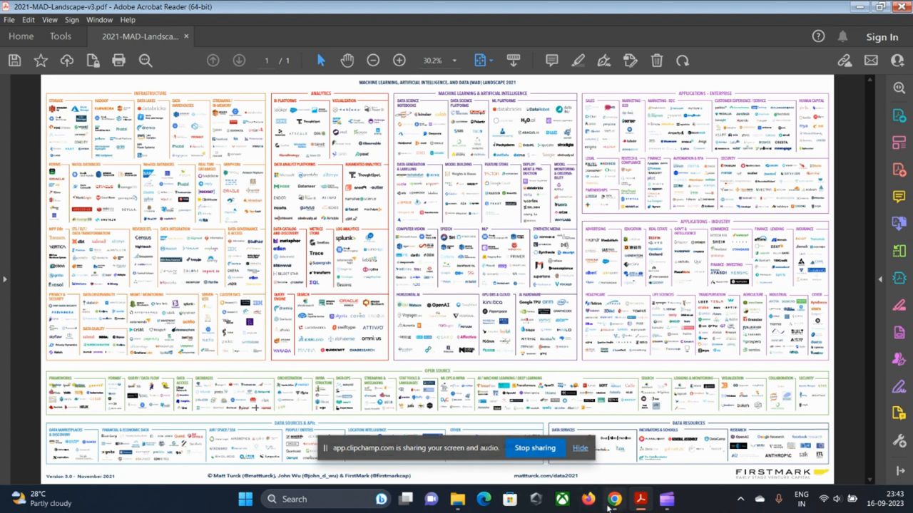
# Switch to the Medium data engineering roadmap article with its Big Data Landscape 2021 image.
pyautogui.click(613, 499)
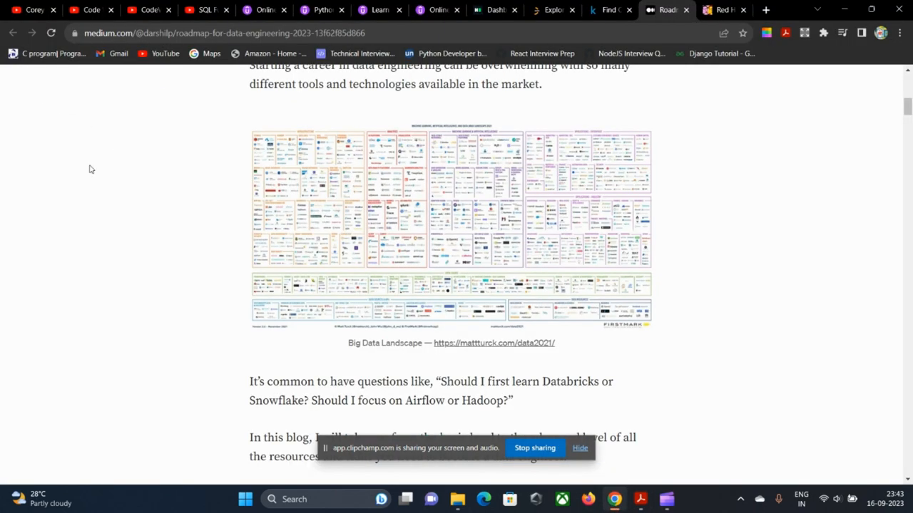
pyautogui.moveTo(55, 87)
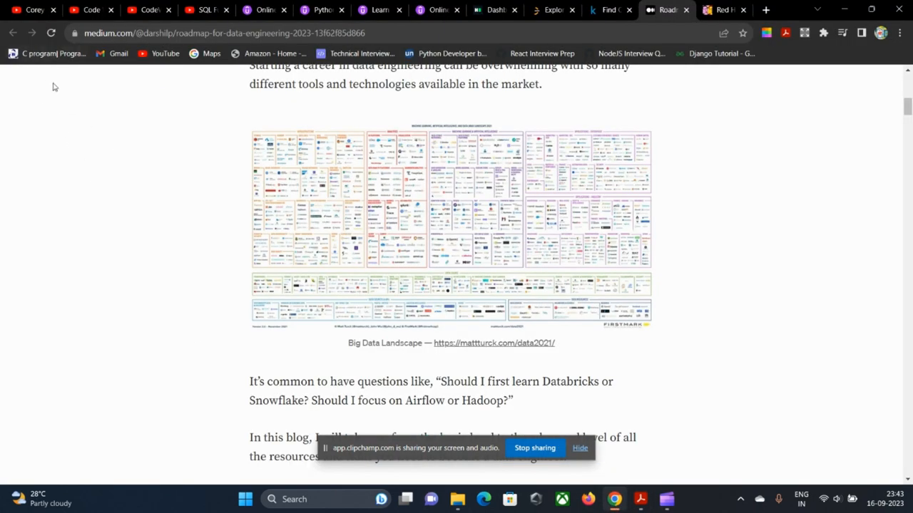
pyautogui.moveTo(65, 117)
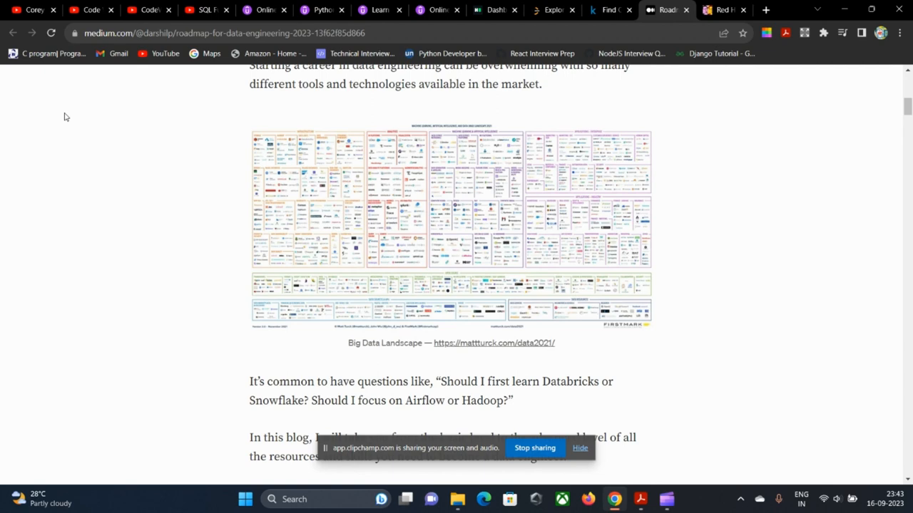
pyautogui.click(32, 9)
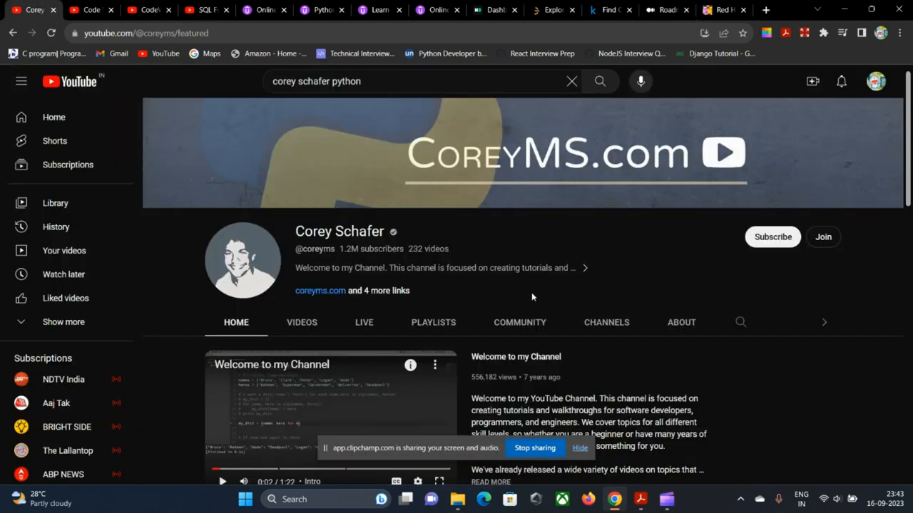
pyautogui.scroll(-3)
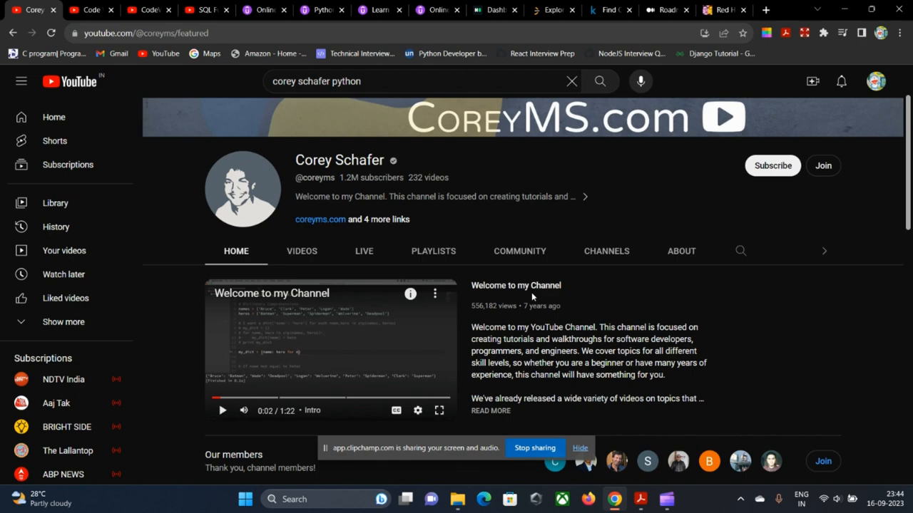
pyautogui.scroll(-3)
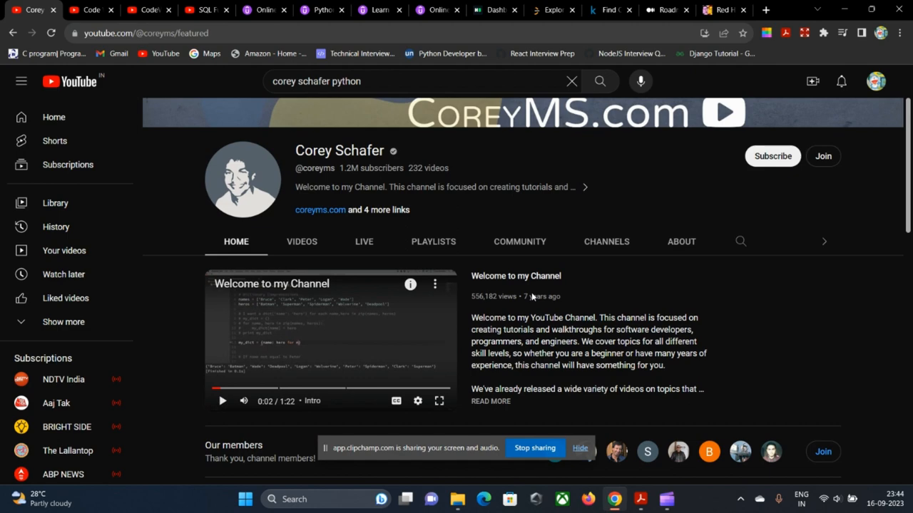
pyautogui.scroll(-3)
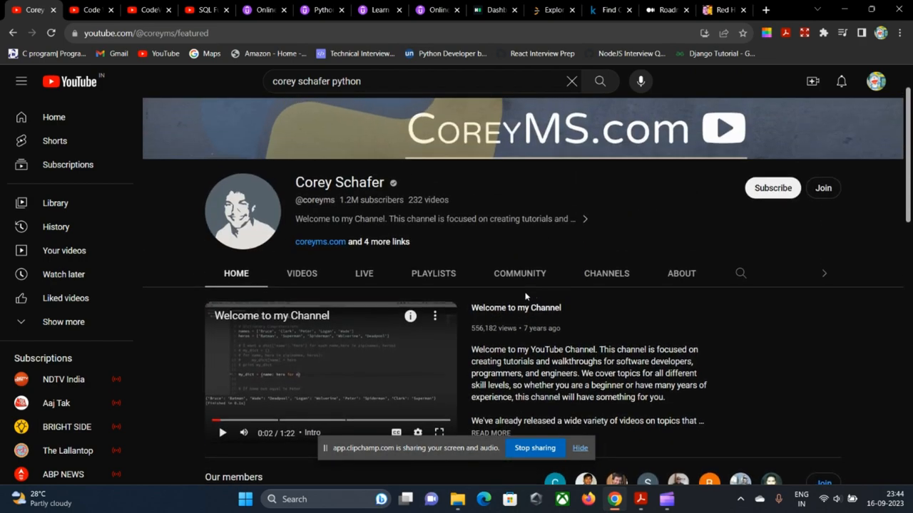
pyautogui.scroll(-3)
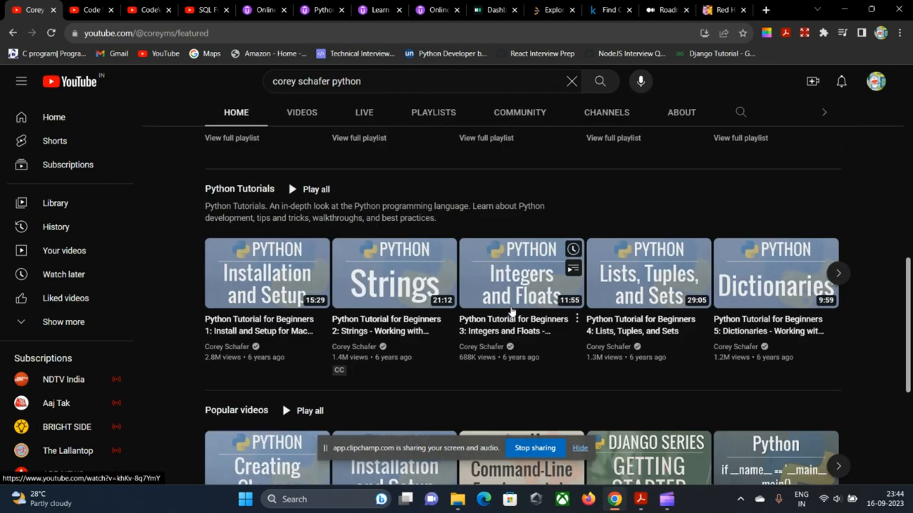
pyautogui.scroll(-3)
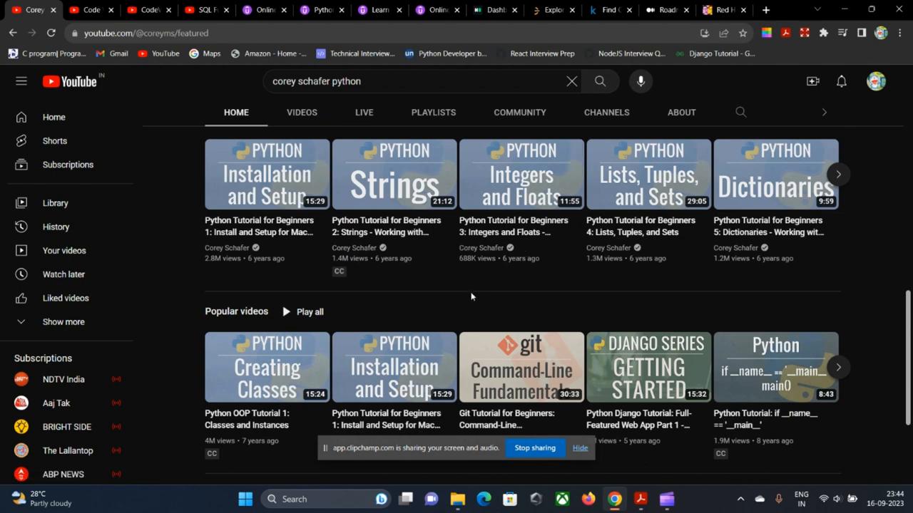
pyautogui.scroll(-3)
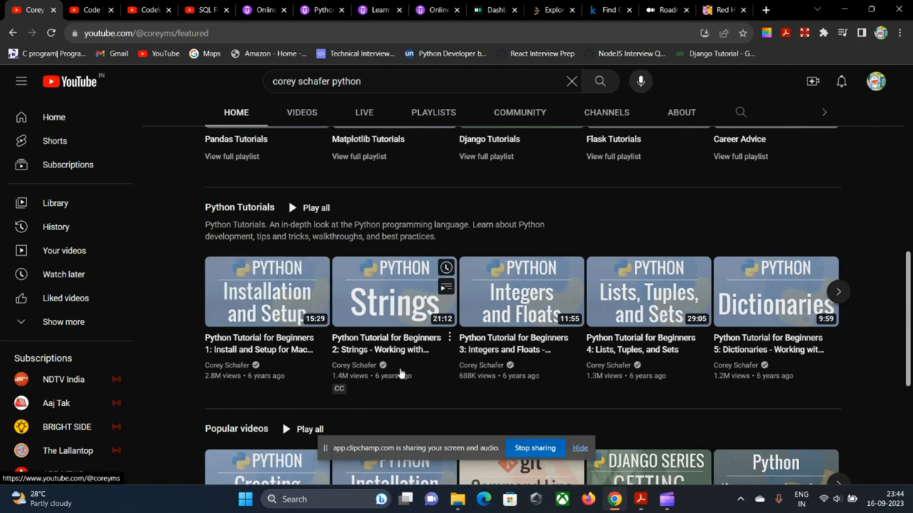
pyautogui.scroll(-3)
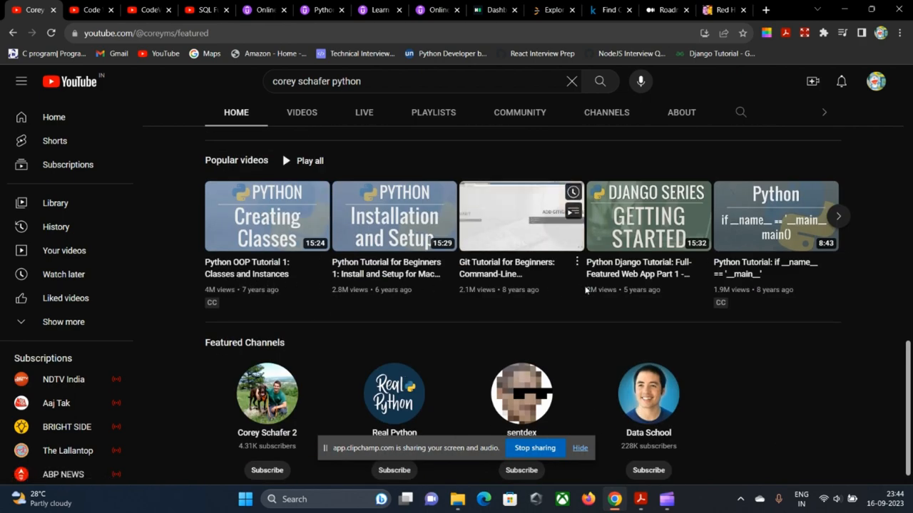
pyautogui.scroll(-3)
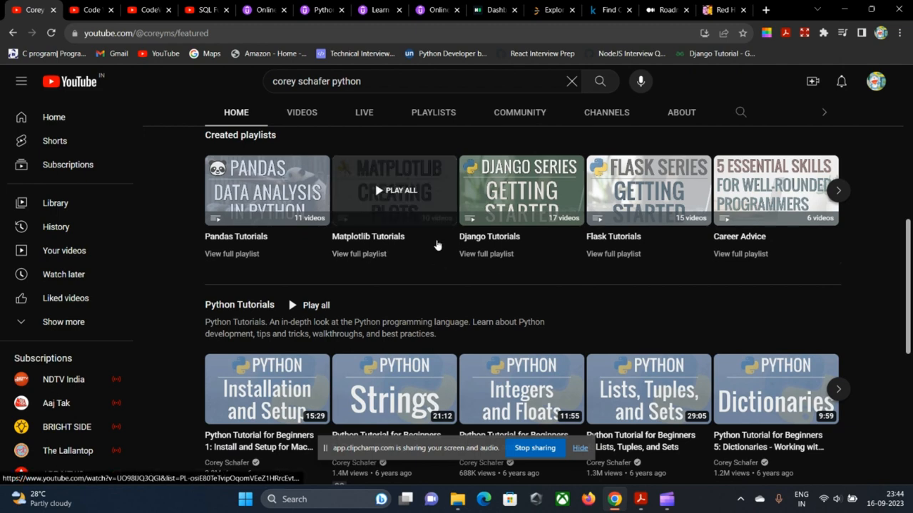
pyautogui.moveTo(390, 303)
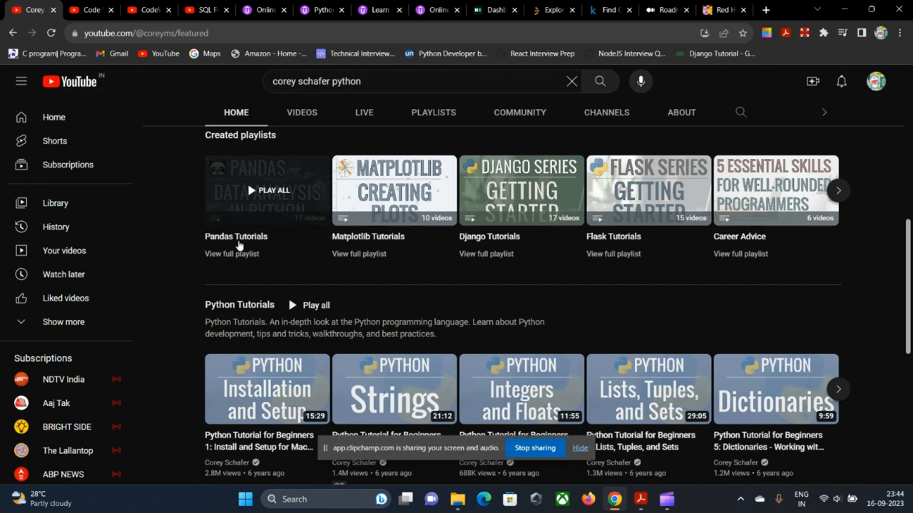
pyautogui.moveTo(476, 282)
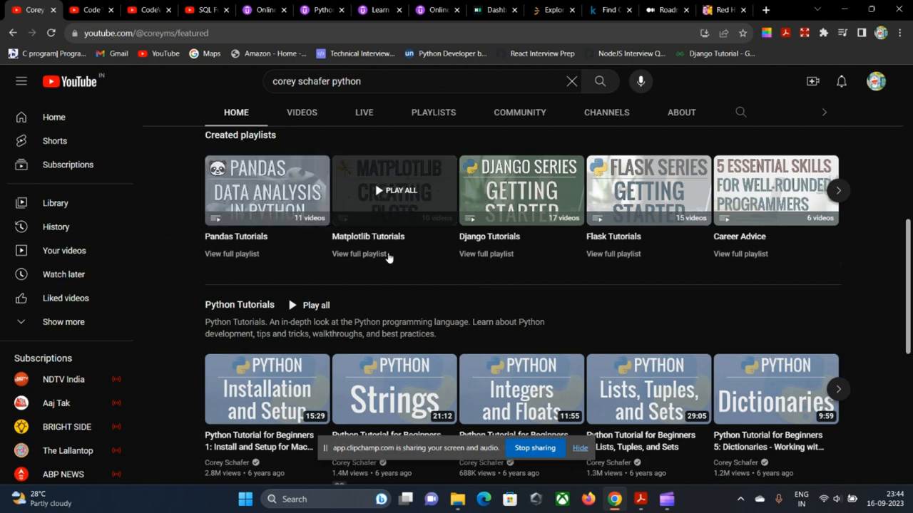
# Browse Code With Stein's playlists of Django, Vue and Htmx tutorial series.
pyautogui.click(92, 8)
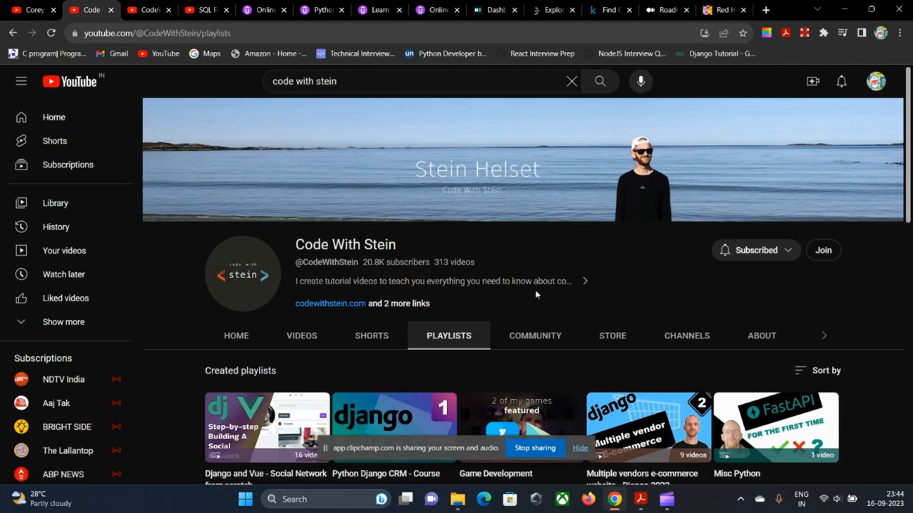
pyautogui.moveTo(530, 322)
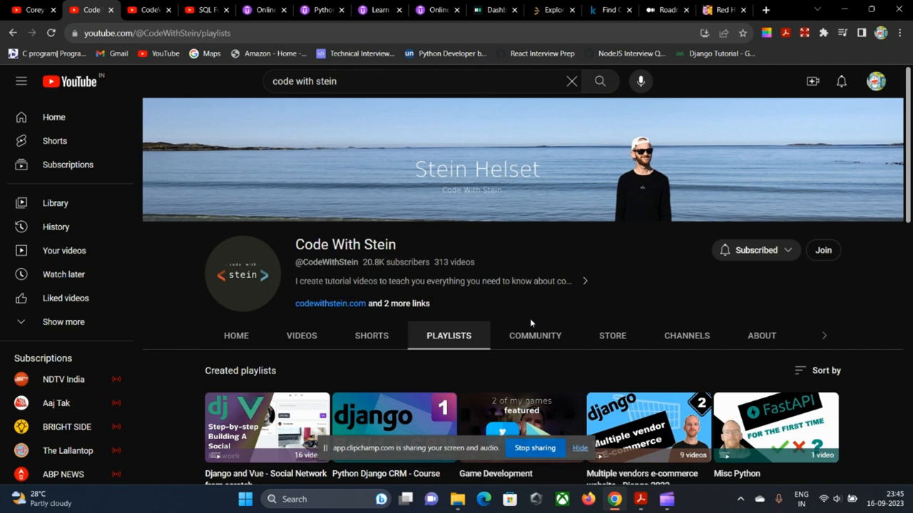
pyautogui.moveTo(385, 380)
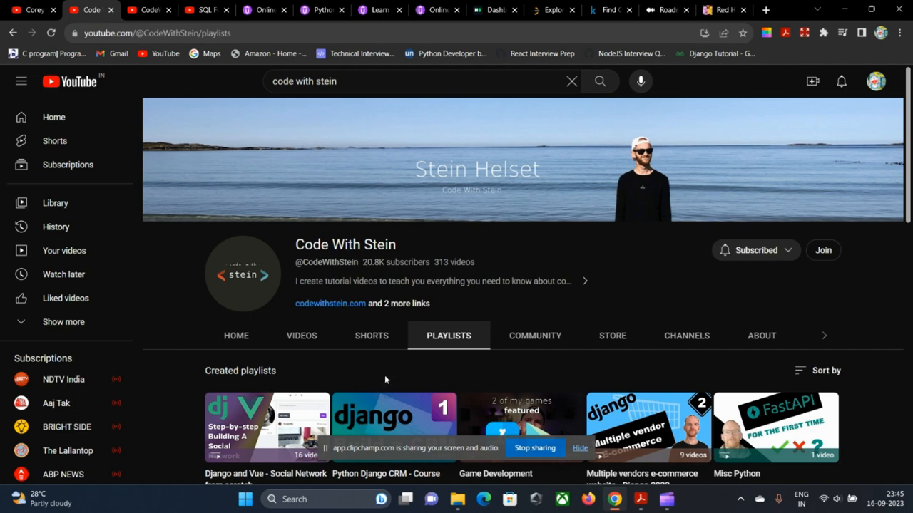
pyautogui.scroll(-3)
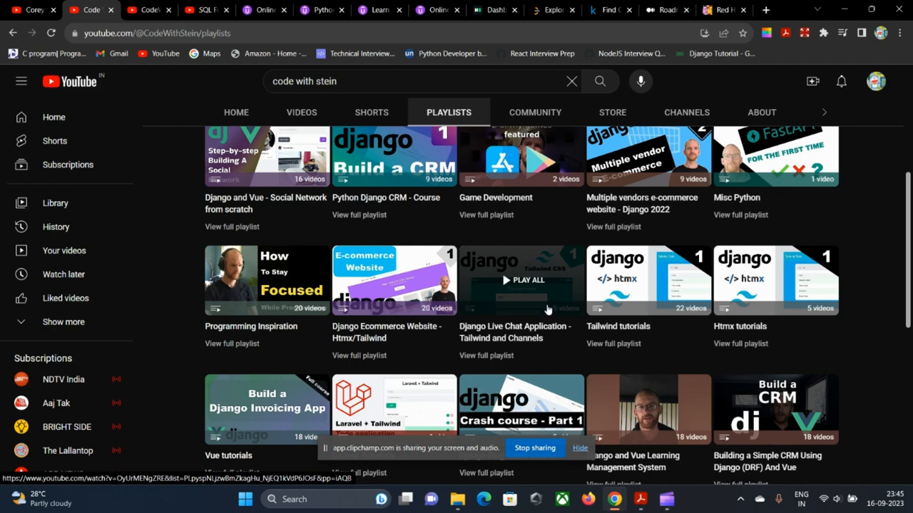
pyautogui.scroll(-3)
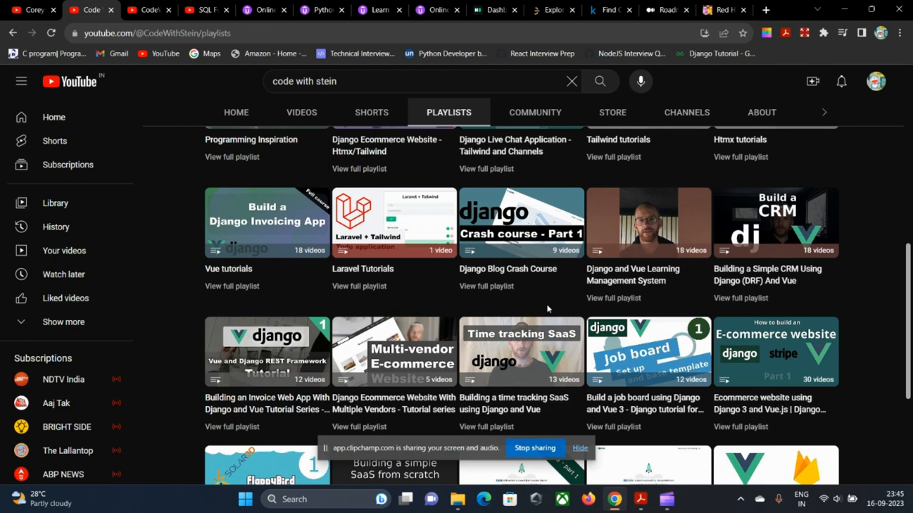
pyautogui.scroll(-3)
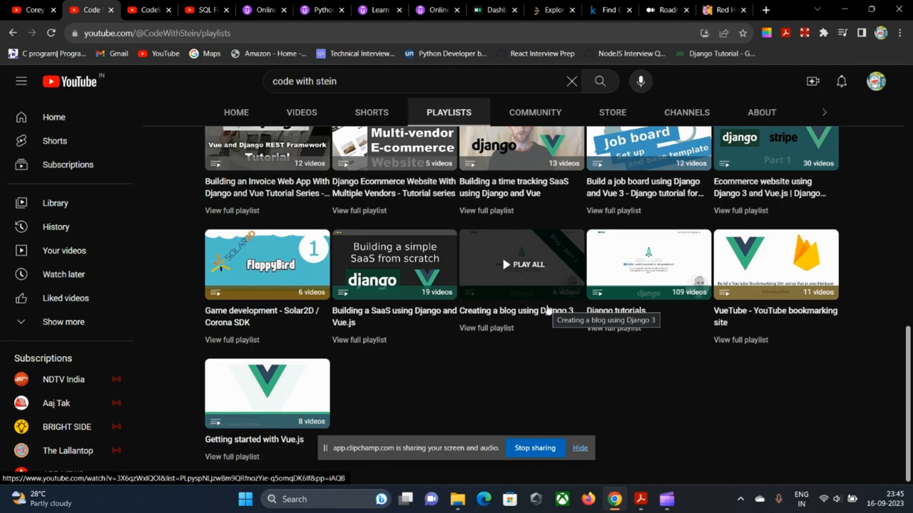
pyautogui.scroll(-3)
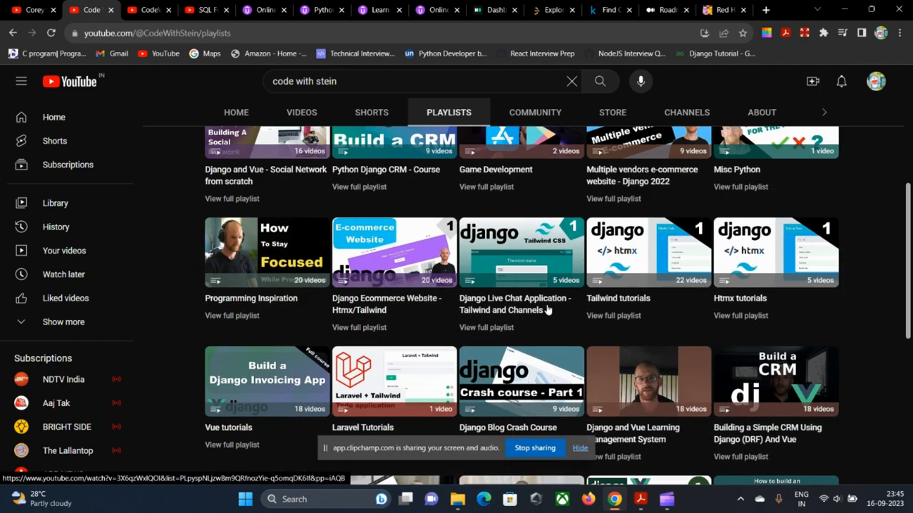
# Browse CodeWithHarry's playlists of Python, JavaScript, Next.js, React and Java series, returning to the top.
pyautogui.click(146, 9)
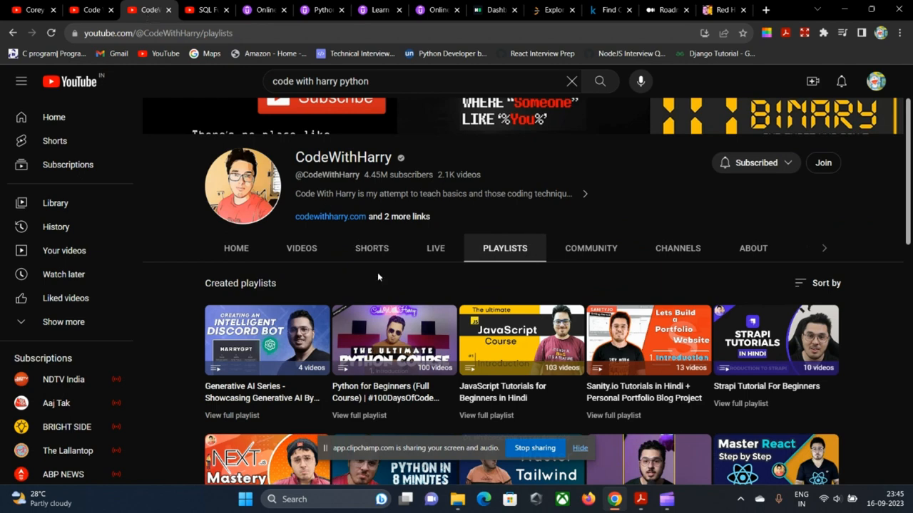
pyautogui.moveTo(431, 290)
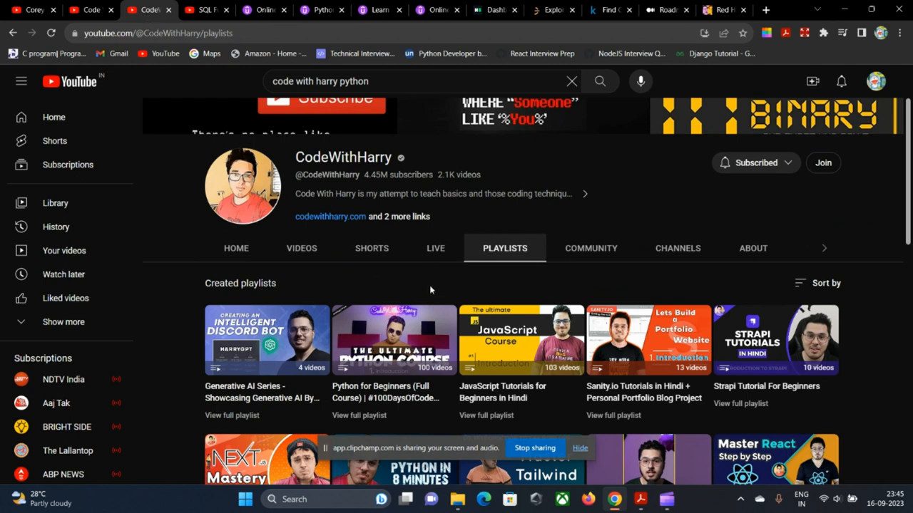
pyautogui.scroll(-3)
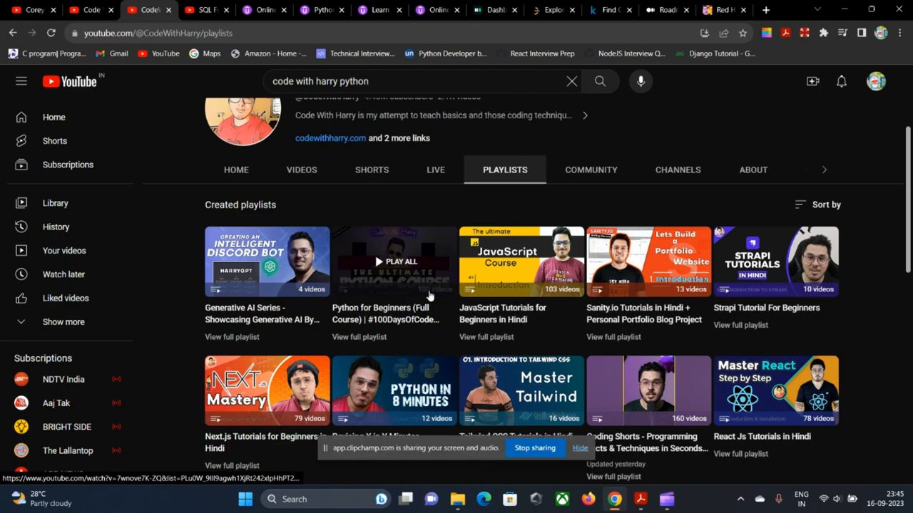
pyautogui.scroll(-3)
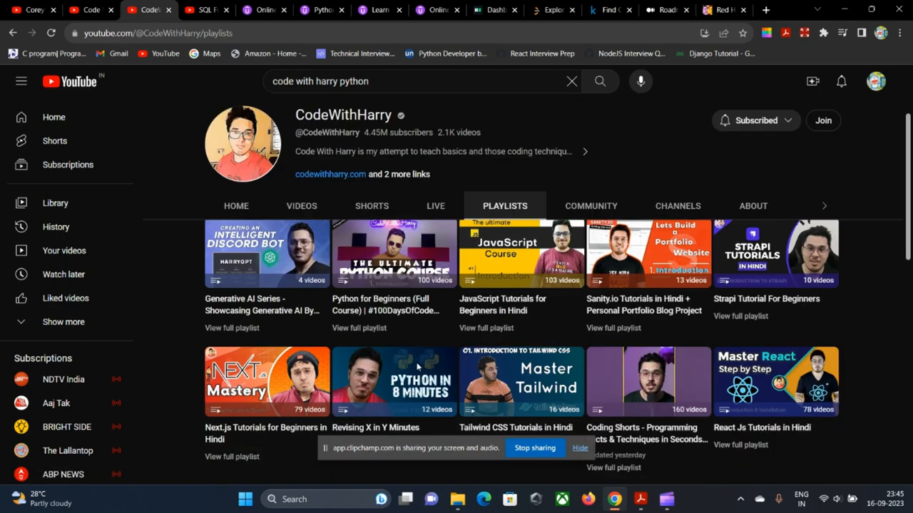
pyautogui.scroll(-3)
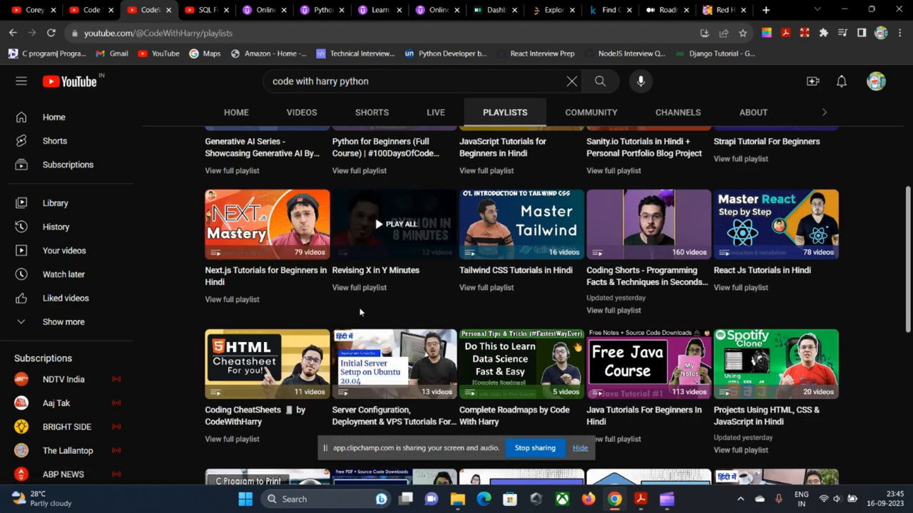
pyautogui.scroll(3)
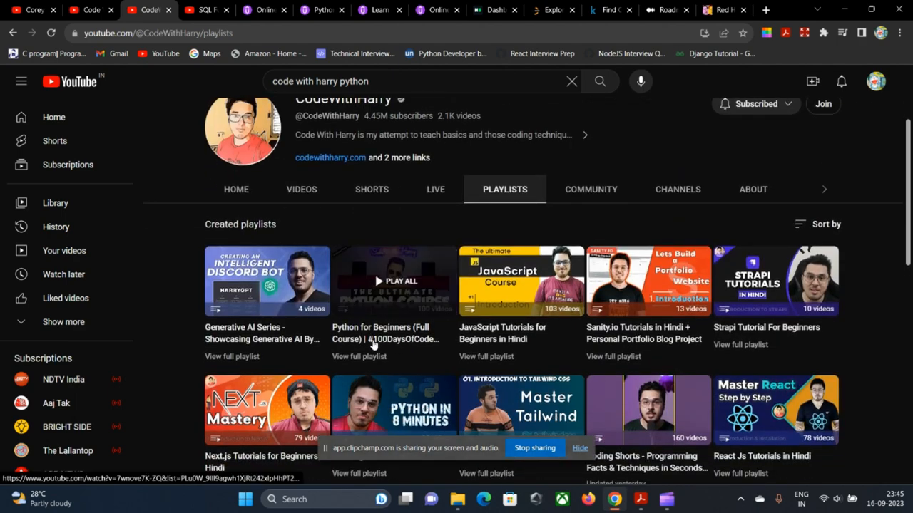
pyautogui.moveTo(385, 357)
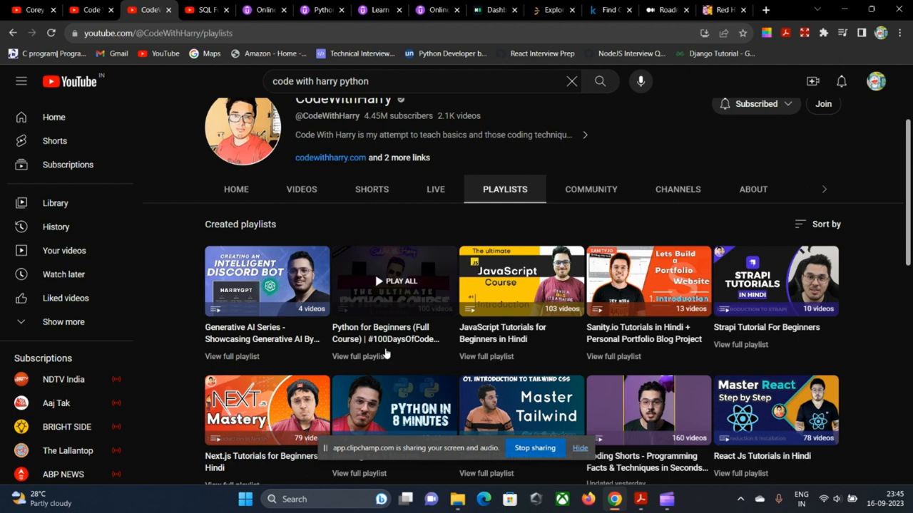
pyautogui.moveTo(386, 352)
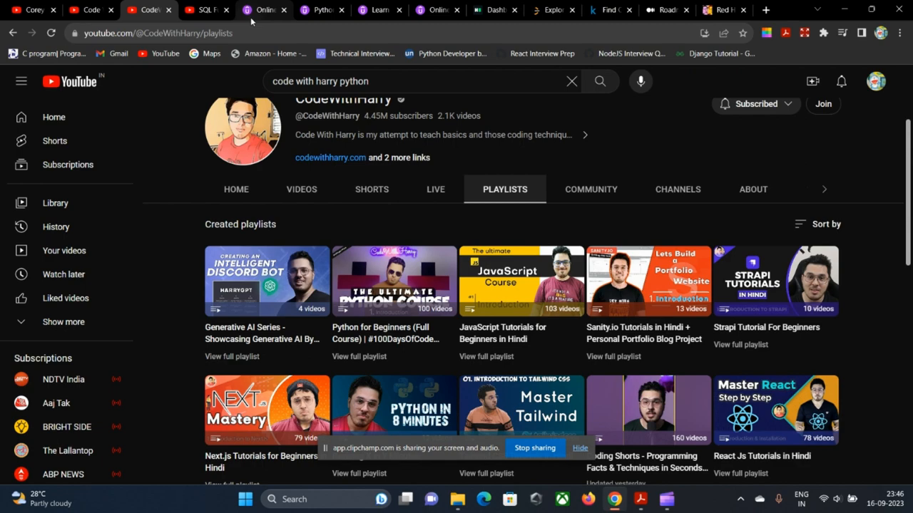
# Look through the Complete Python Bootcamp course page on Udemy.
pyautogui.click(264, 9)
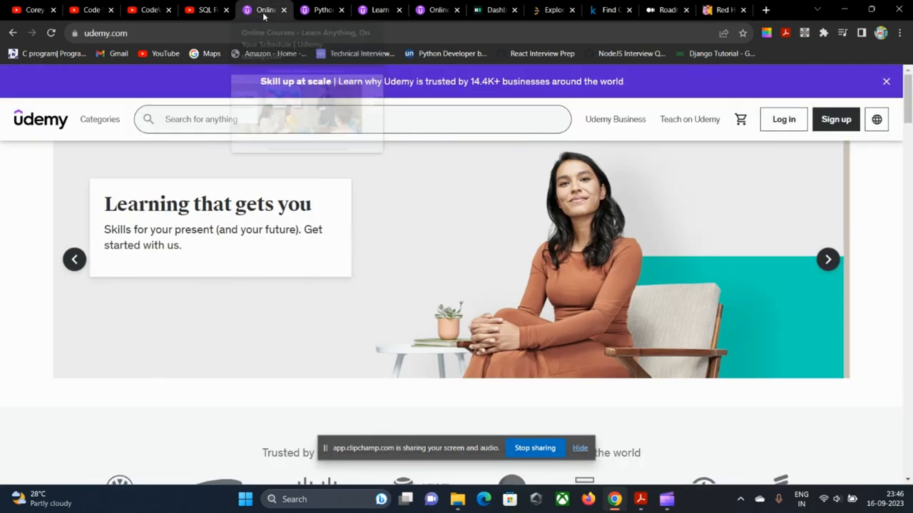
pyautogui.scroll(-3)
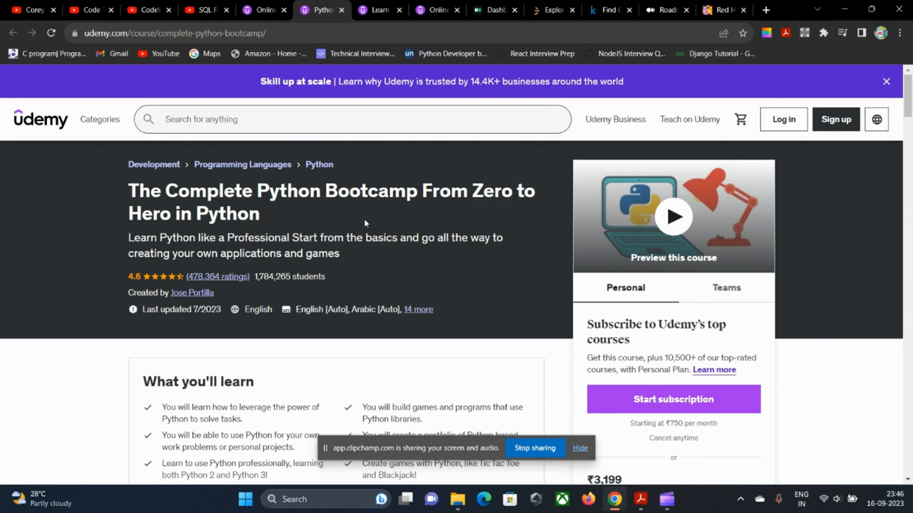
pyautogui.scroll(-3)
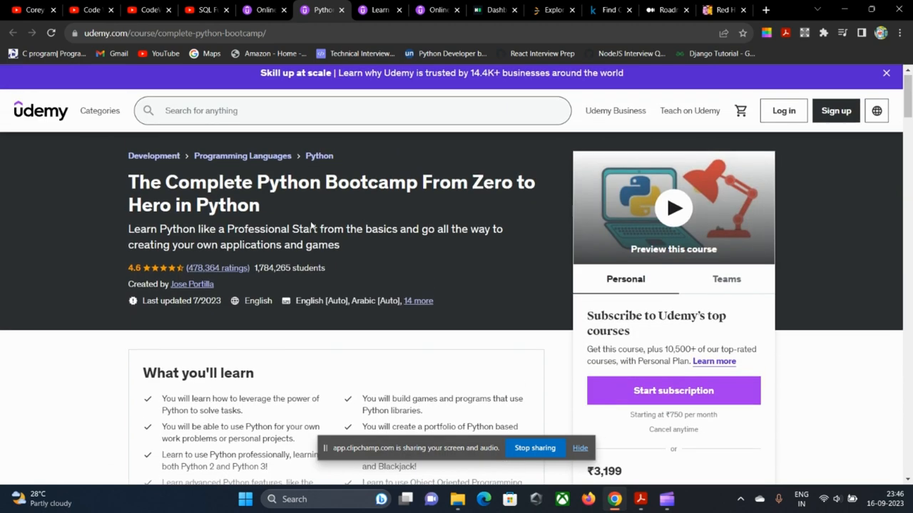
pyautogui.scroll(-3)
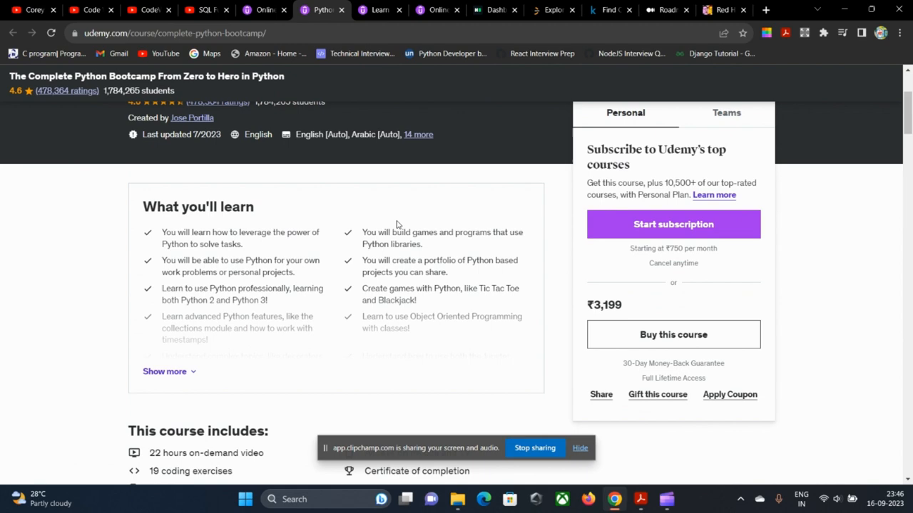
pyautogui.scroll(-3)
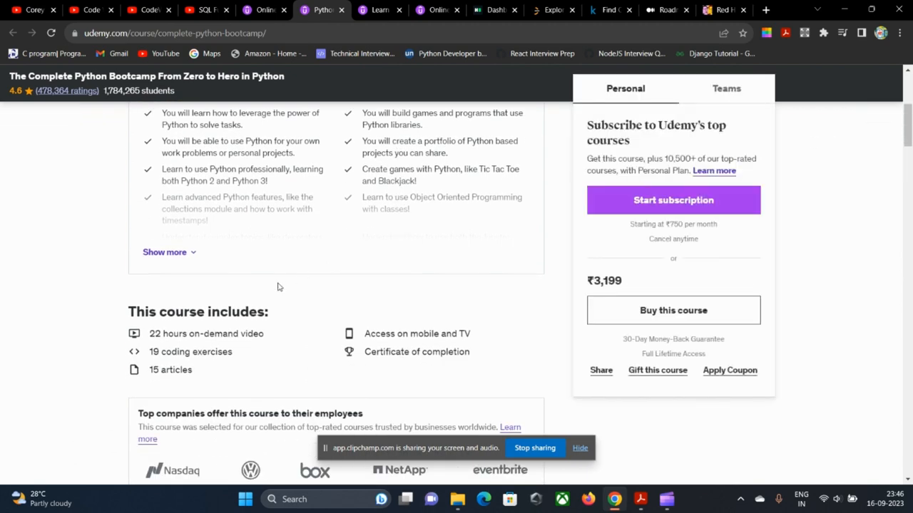
# Review the Python for Data Science and Machine Learning Bootcamp down to 'This course includes'.
pyautogui.click(378, 8)
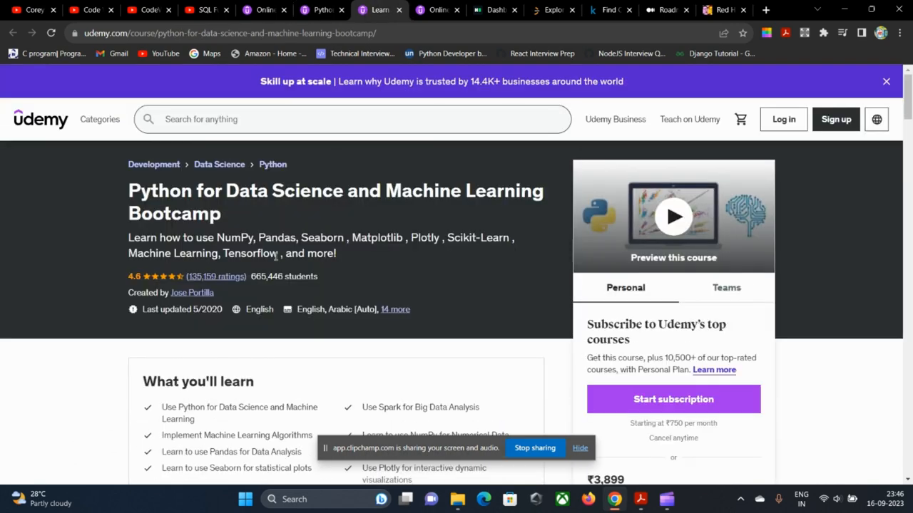
pyautogui.scroll(-3)
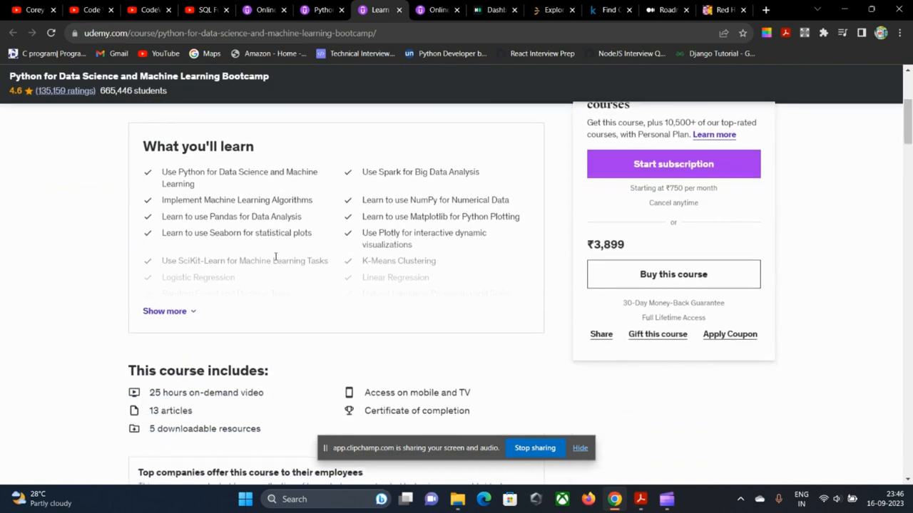
pyautogui.scroll(-3)
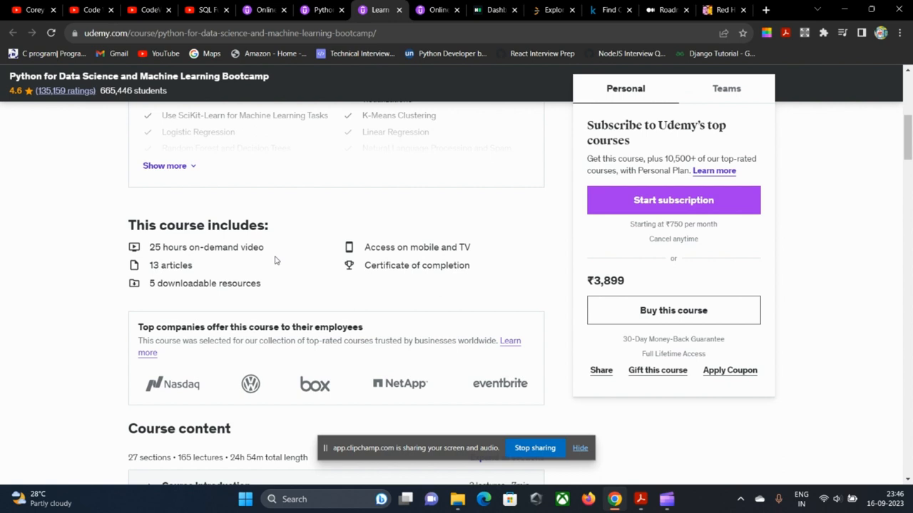
pyautogui.moveTo(102, 296)
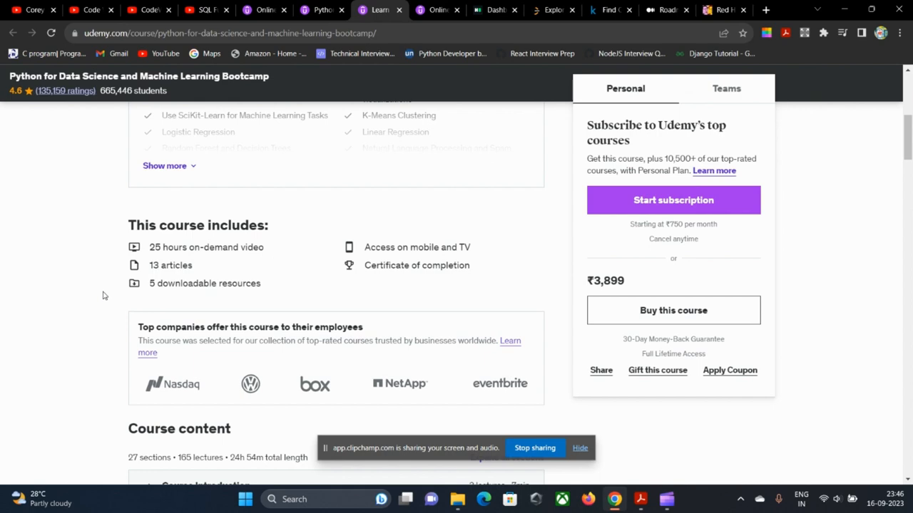
# View edureka's SQL Full Course In 10 Hours video at the 2NF normalization example.
pyautogui.click(202, 10)
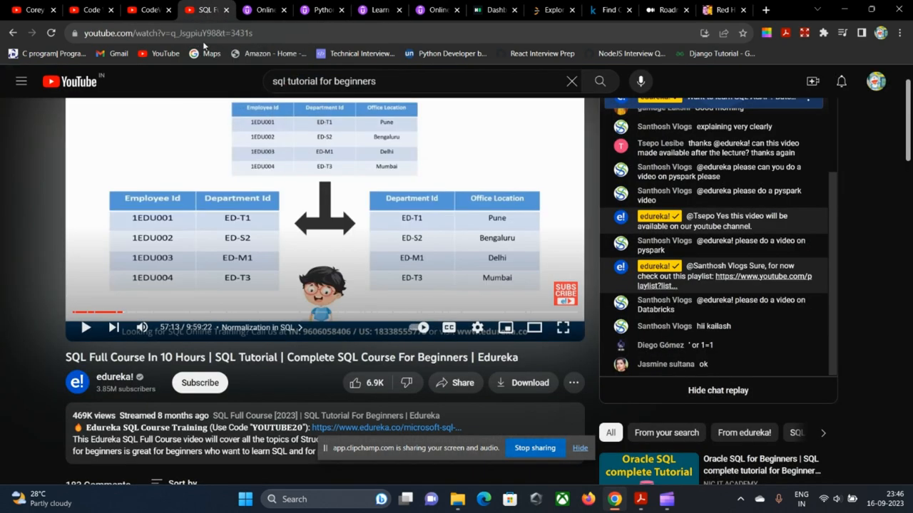
pyautogui.moveTo(7, 277)
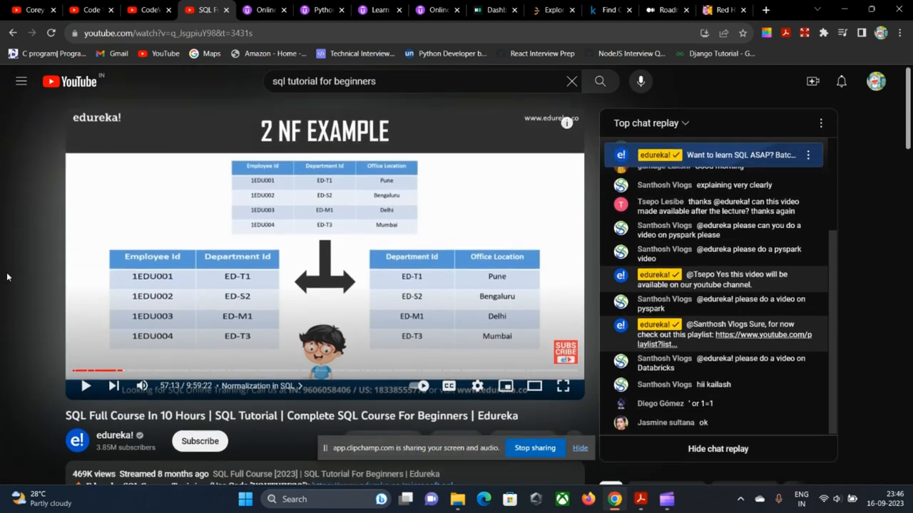
pyautogui.scroll(-3)
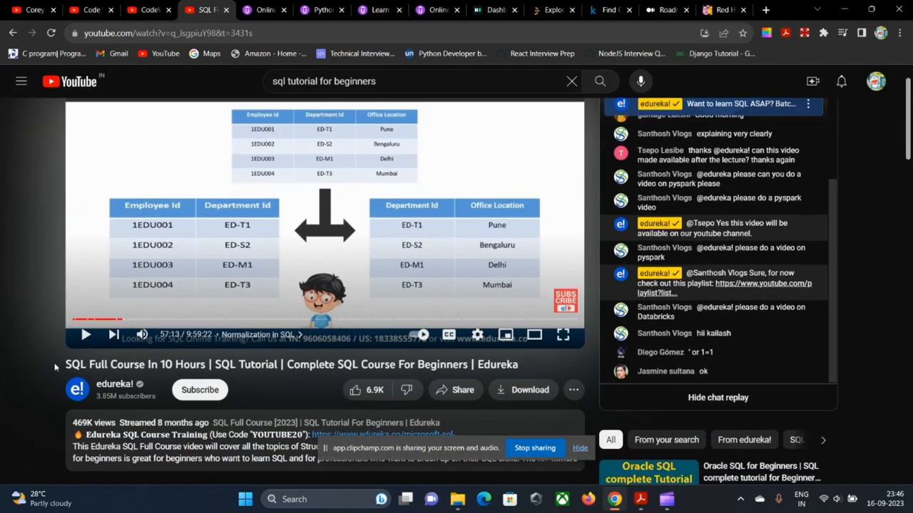
pyautogui.moveTo(3, 296)
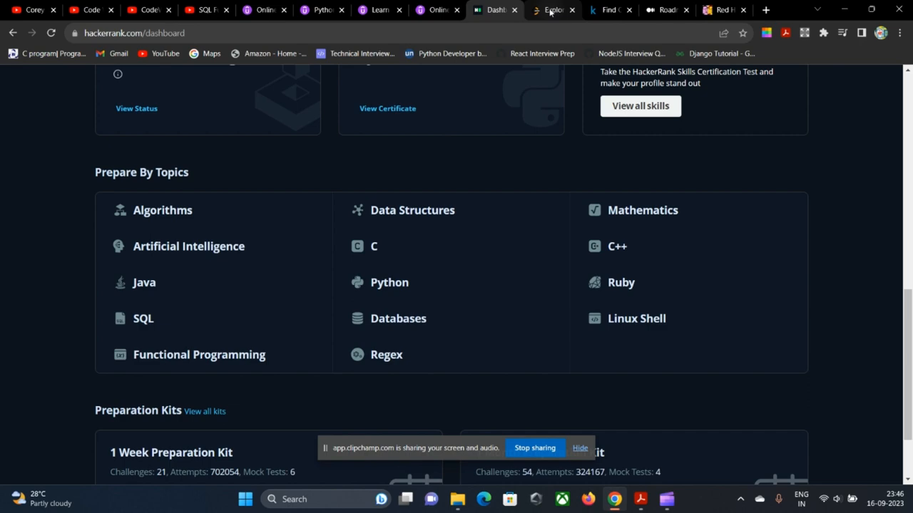
# Review LeetCode Explore's Featured and Interview crash course cards, then return to the Udemy home page.
pyautogui.click(553, 10)
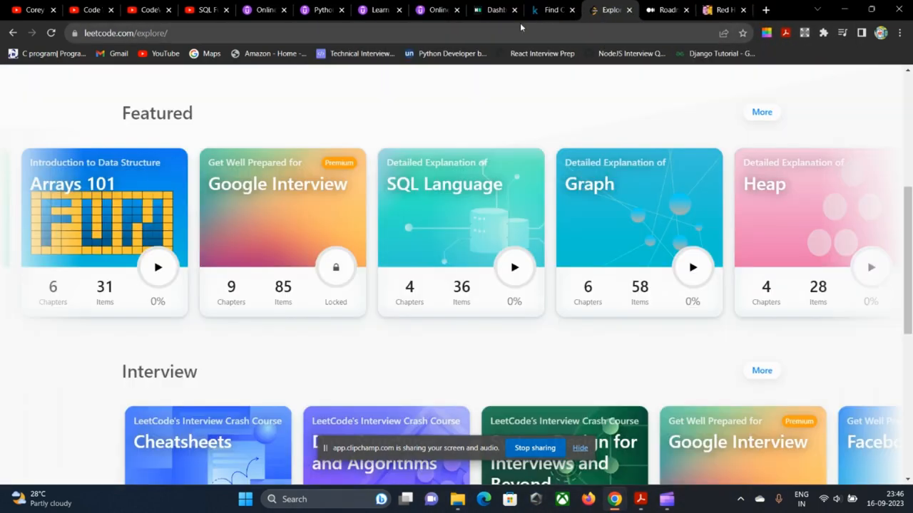
pyautogui.moveTo(426, 140)
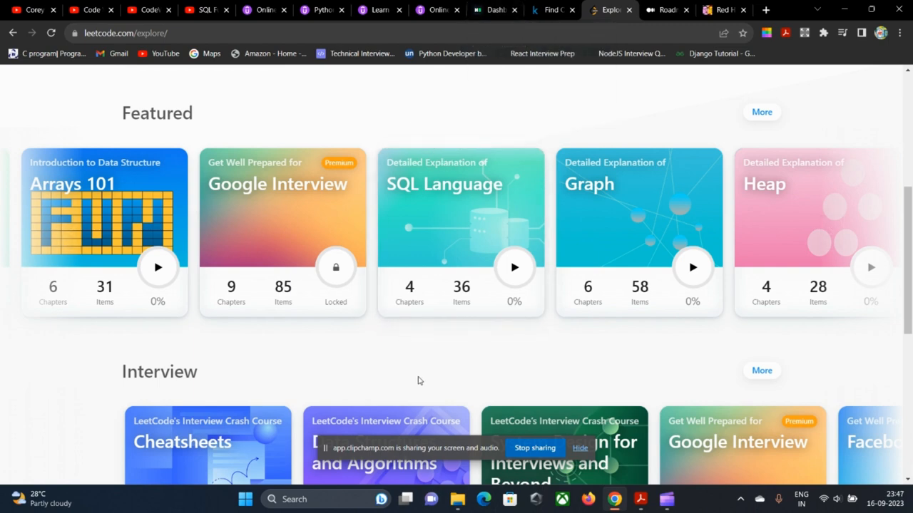
pyautogui.moveTo(459, 365)
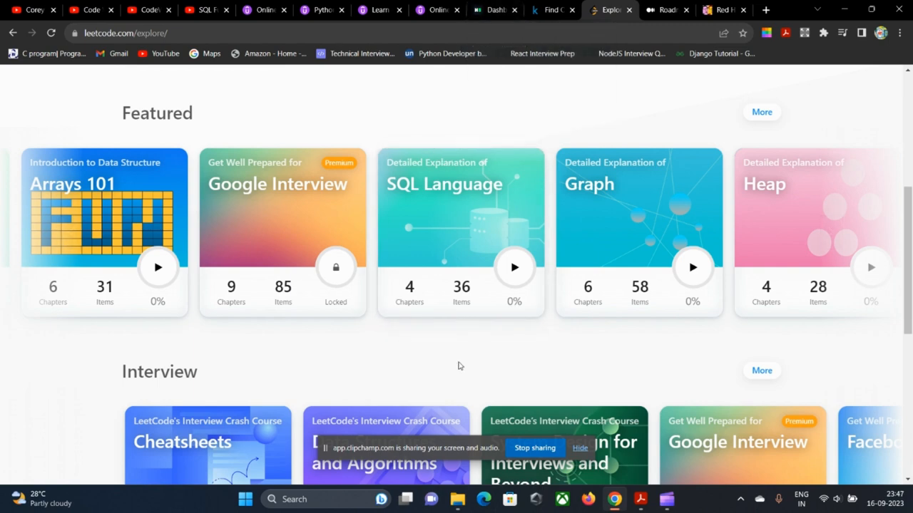
pyautogui.scroll(-3)
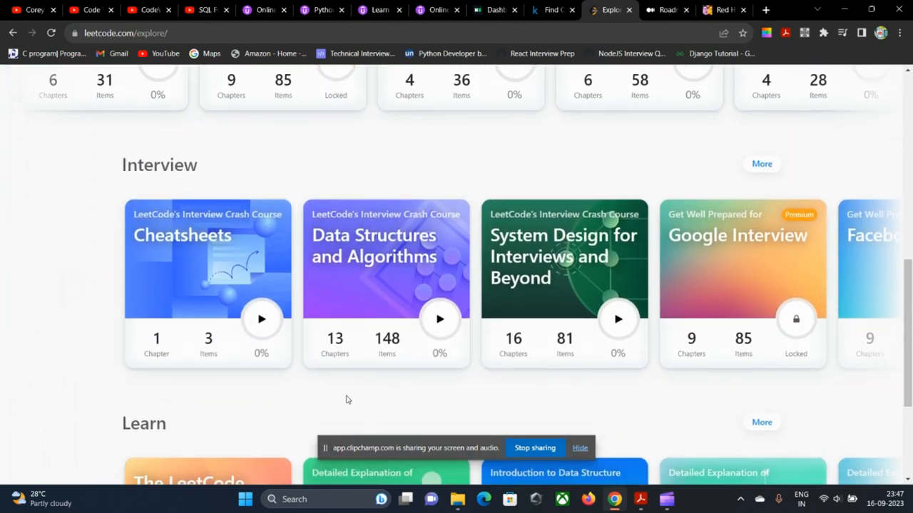
pyautogui.scroll(3)
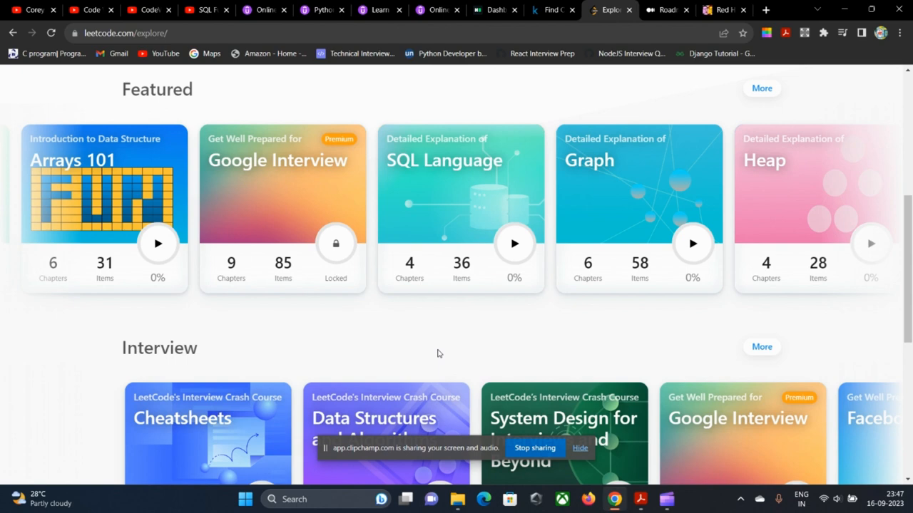
pyautogui.moveTo(516, 102)
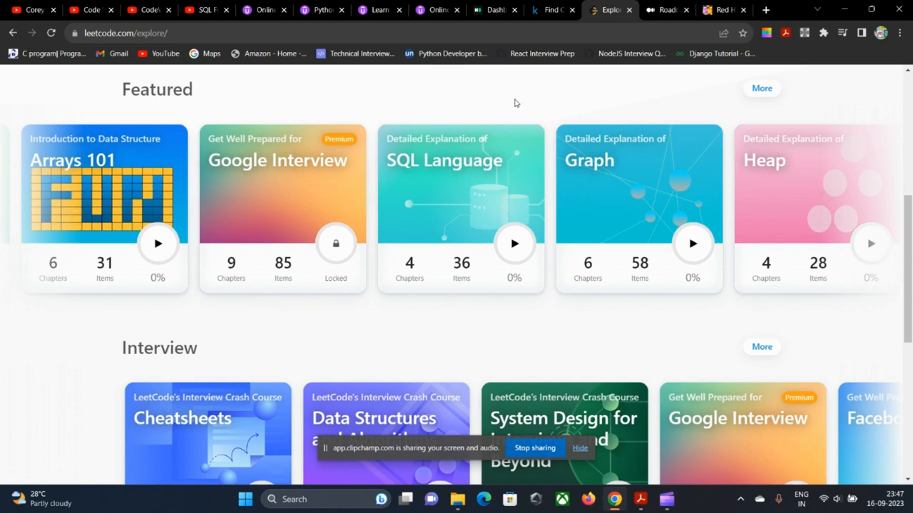
pyautogui.moveTo(511, 93)
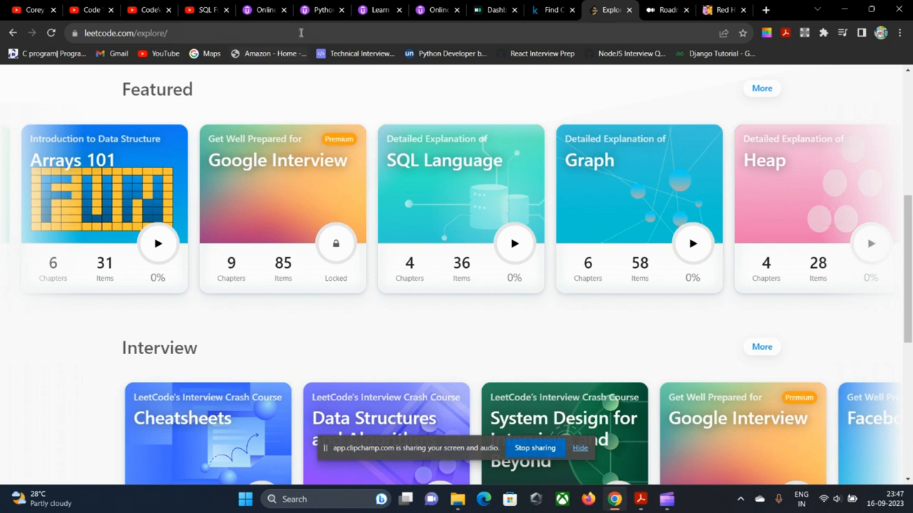
pyautogui.click(264, 9)
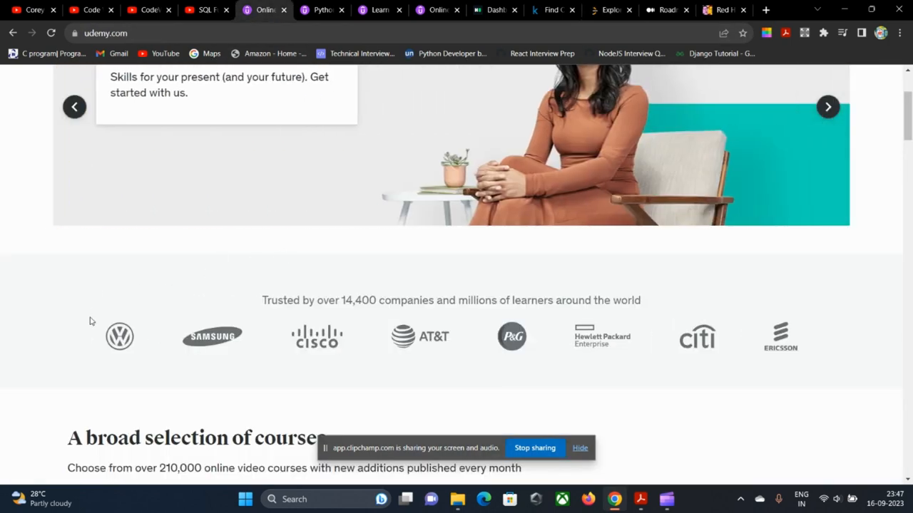
# Search Udemy for 'docker and kubernetes', yielding 3,440 results led by Docker & Kubernetes: The Practical Guide.
pyautogui.write('d')
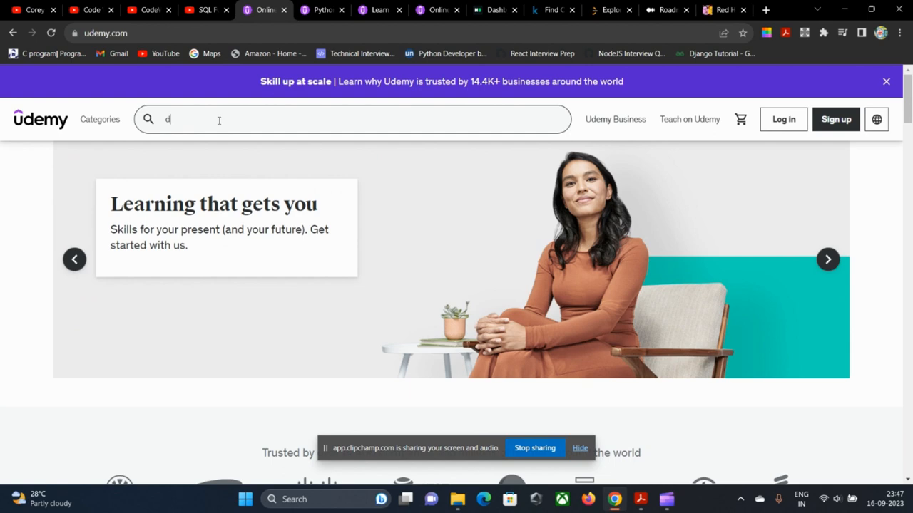
pyautogui.write('ocker')
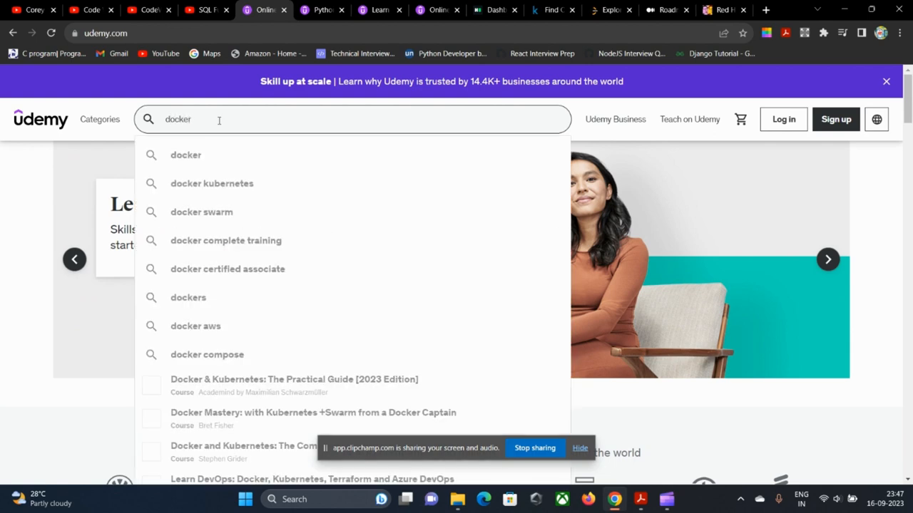
pyautogui.write('amd')
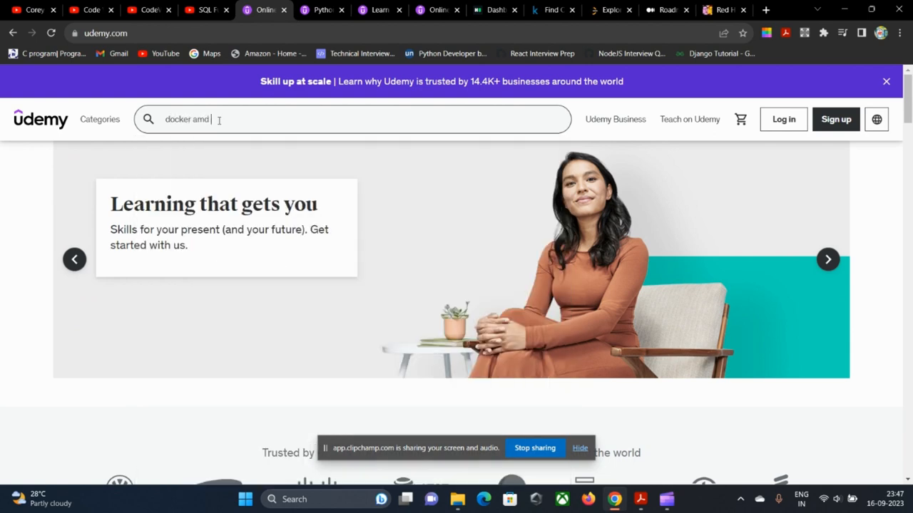
pyautogui.press('Backspace')
pyautogui.write('n')
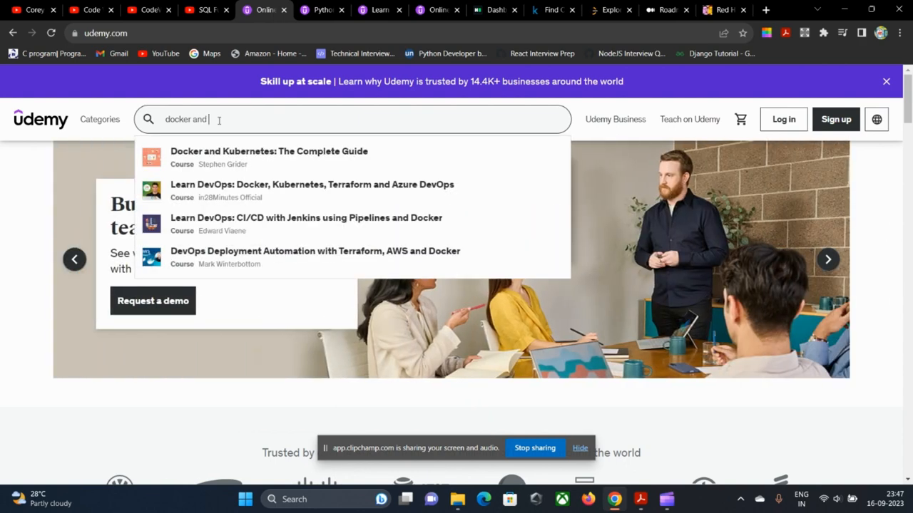
pyautogui.write('kubernetes')
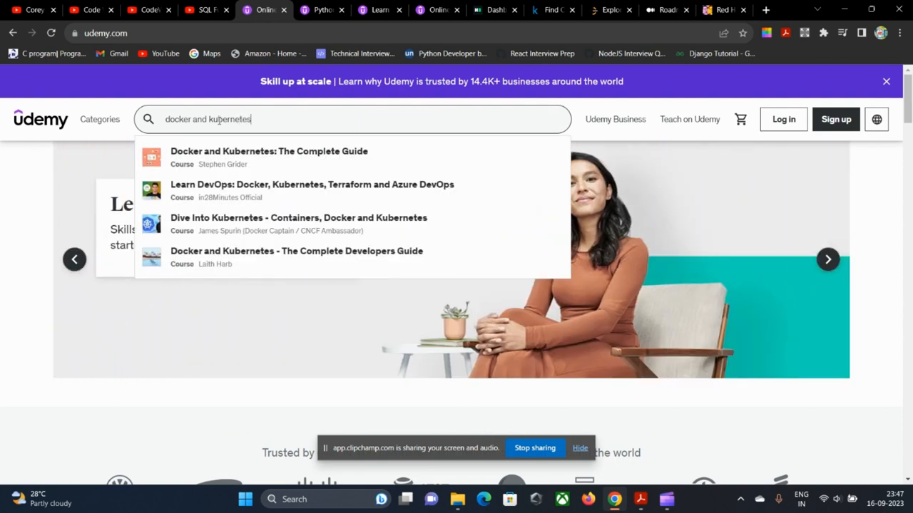
pyautogui.press('Enter')
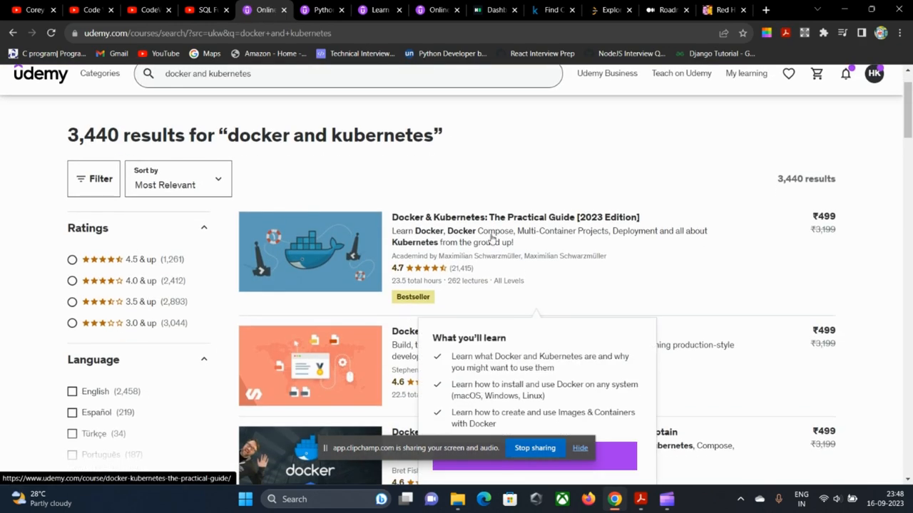
# Start a pyspark search, dismiss the notification prompt and go to Udemy's My Learning enrolled courses.
pyautogui.scroll(-3)
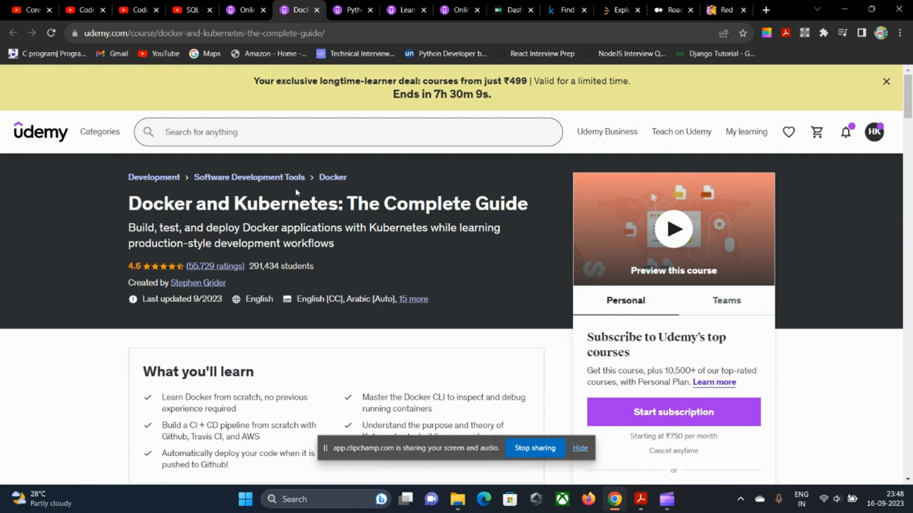
pyautogui.scroll(-3)
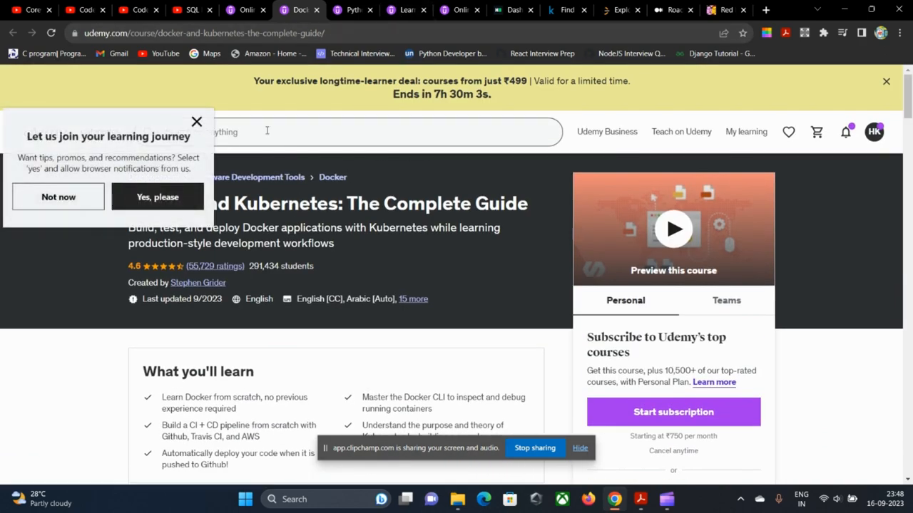
pyautogui.click(57, 196)
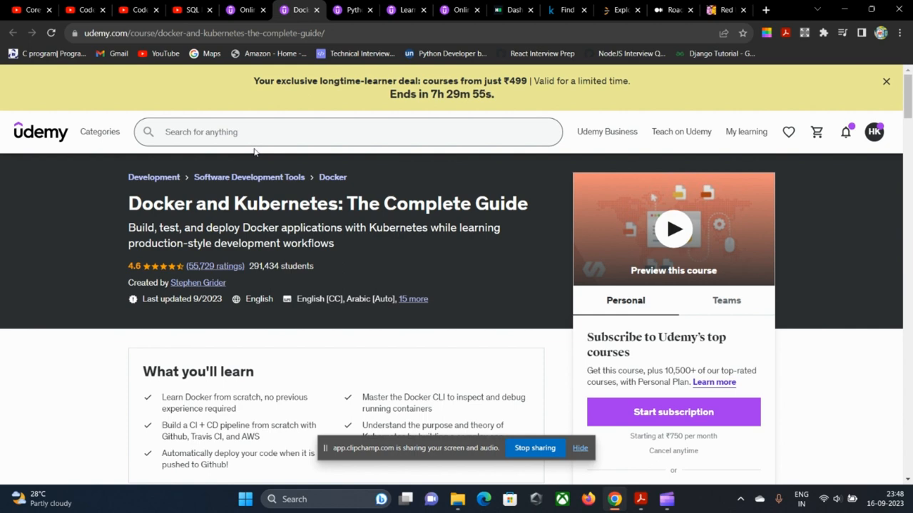
pyautogui.write('p')
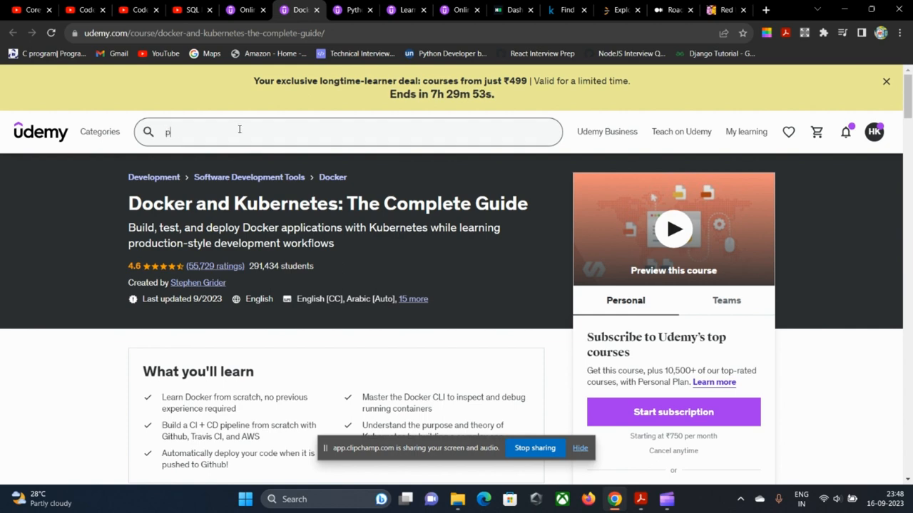
pyautogui.write('ysprk')
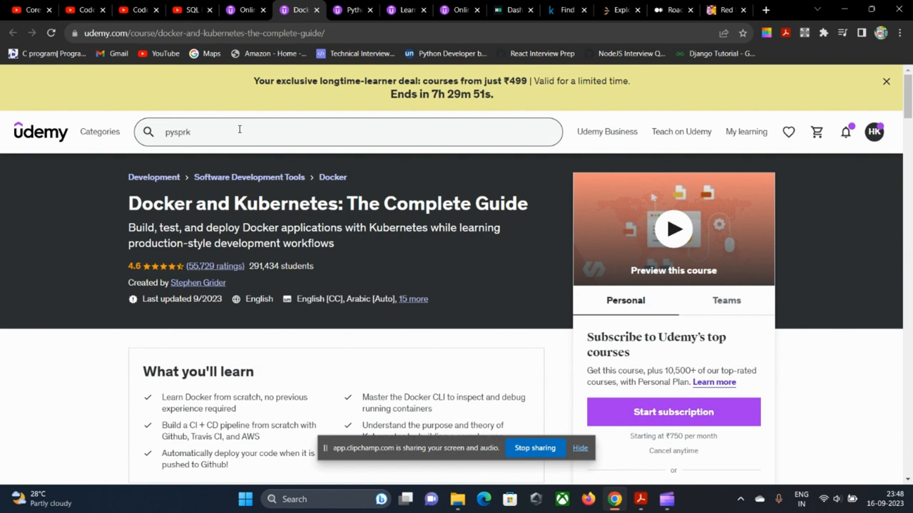
pyautogui.press('BackSpace')
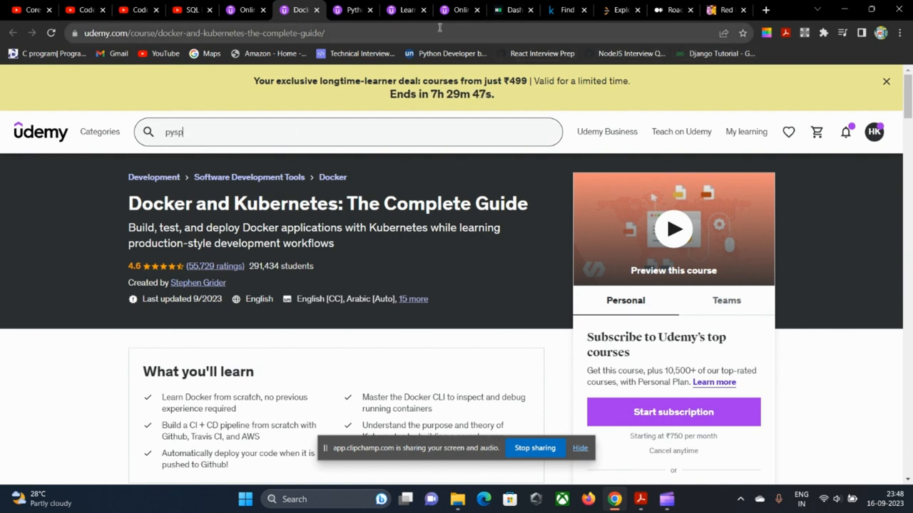
pyautogui.click(456, 9)
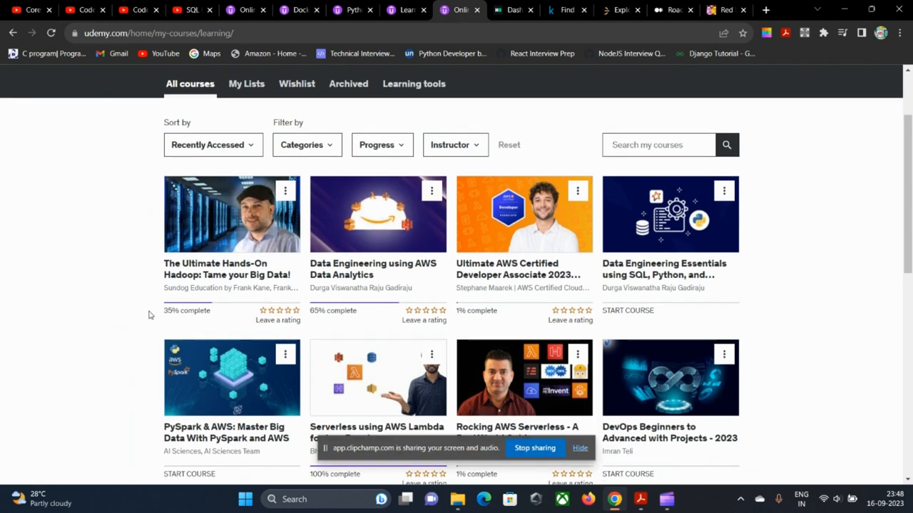
# Page through both My Learning pages to the PySpark & AWS: Master Big Data course.
pyautogui.scroll(-3)
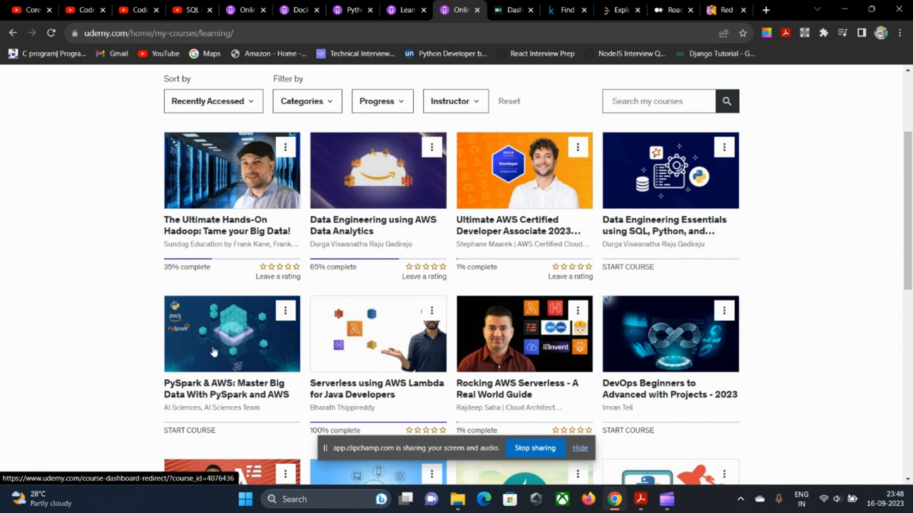
pyautogui.scroll(-3)
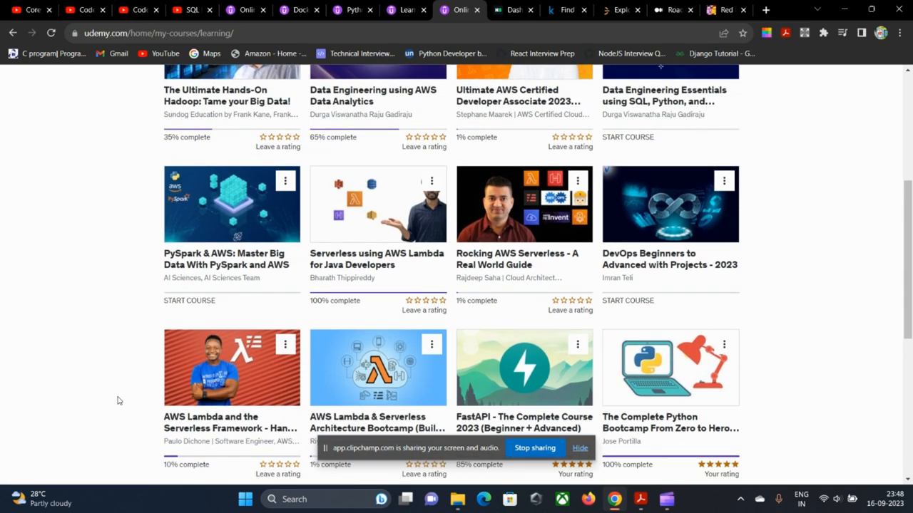
pyautogui.scroll(-3)
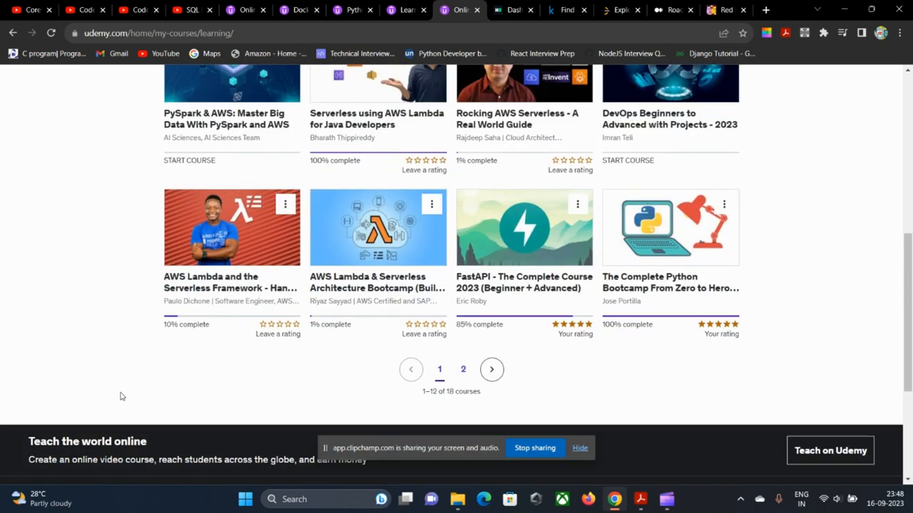
pyautogui.click(462, 369)
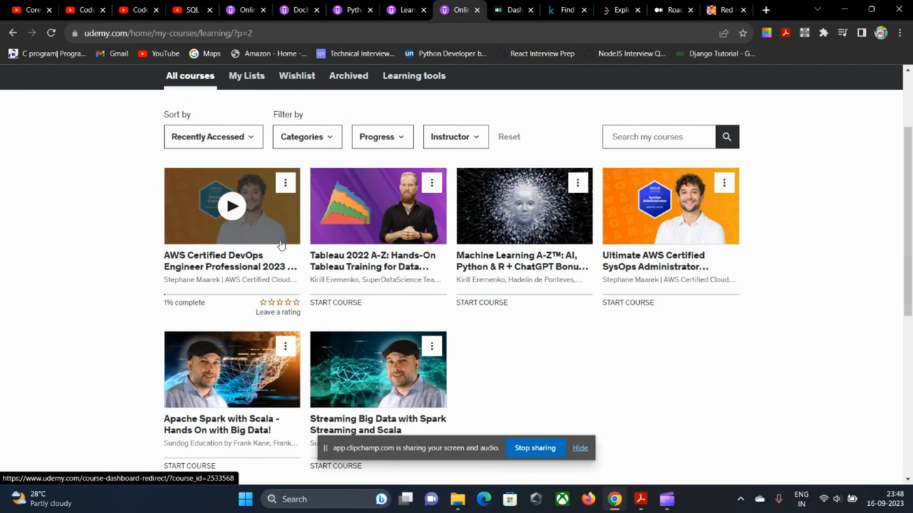
pyautogui.scroll(-3)
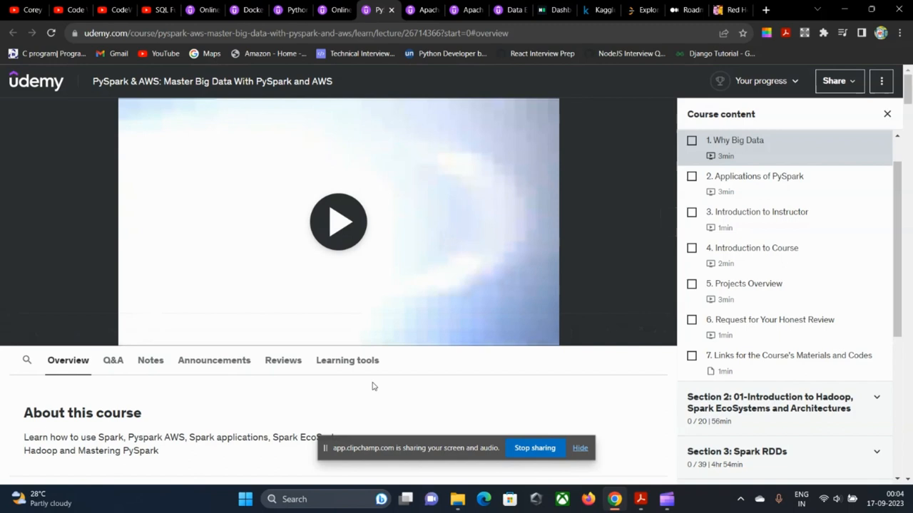
# Read down the PySpark & AWS course overview, then switch to the Apache Spark with Scala course tab.
pyautogui.scroll(-3)
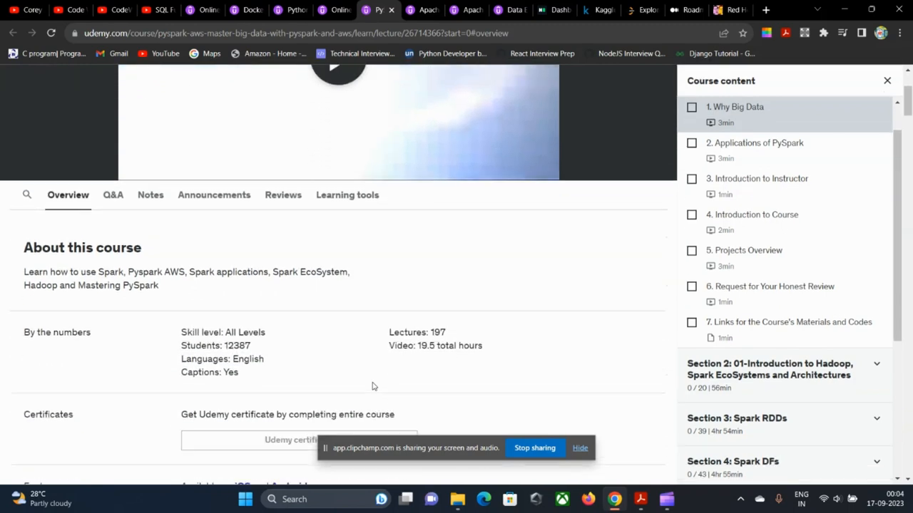
pyautogui.scroll(-3)
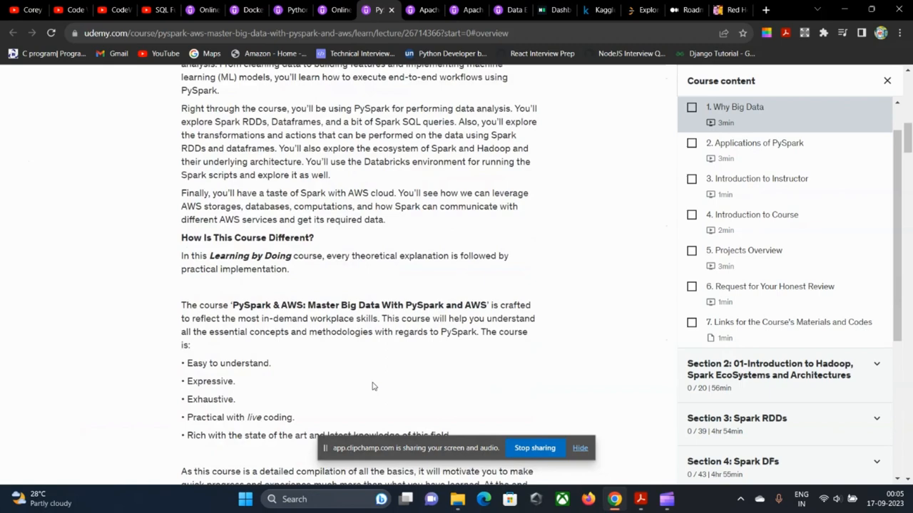
pyautogui.scroll(-3)
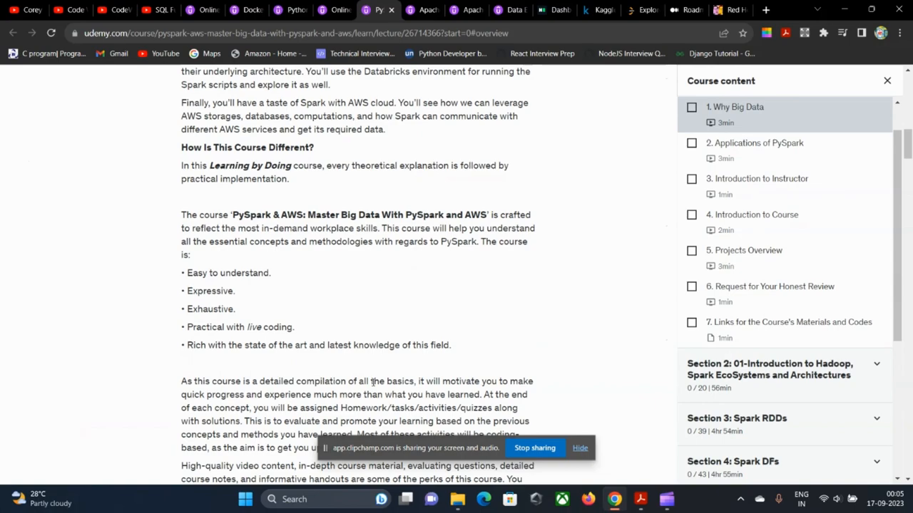
pyautogui.scroll(-3)
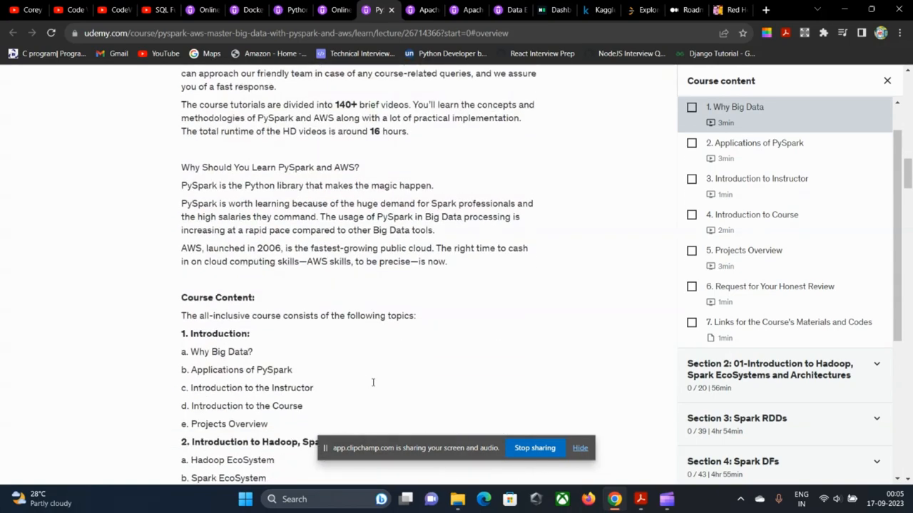
pyautogui.scroll(-3)
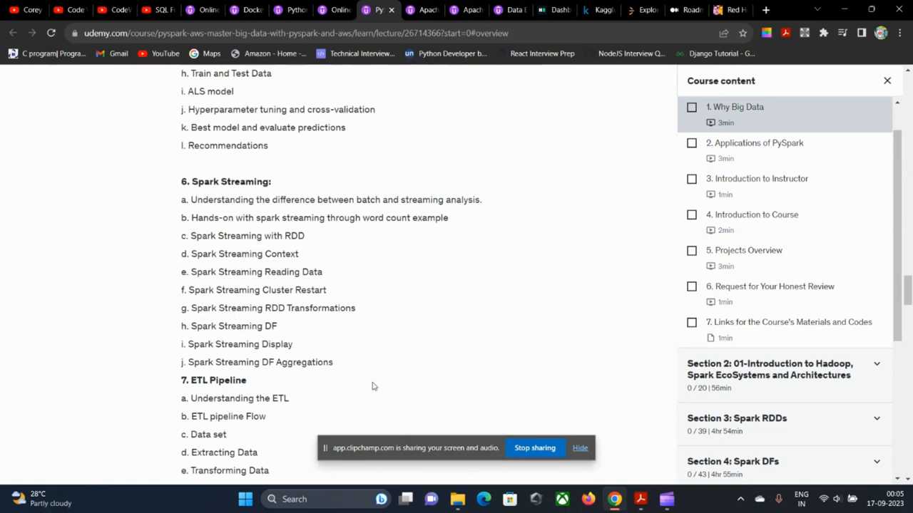
pyautogui.scroll(-3)
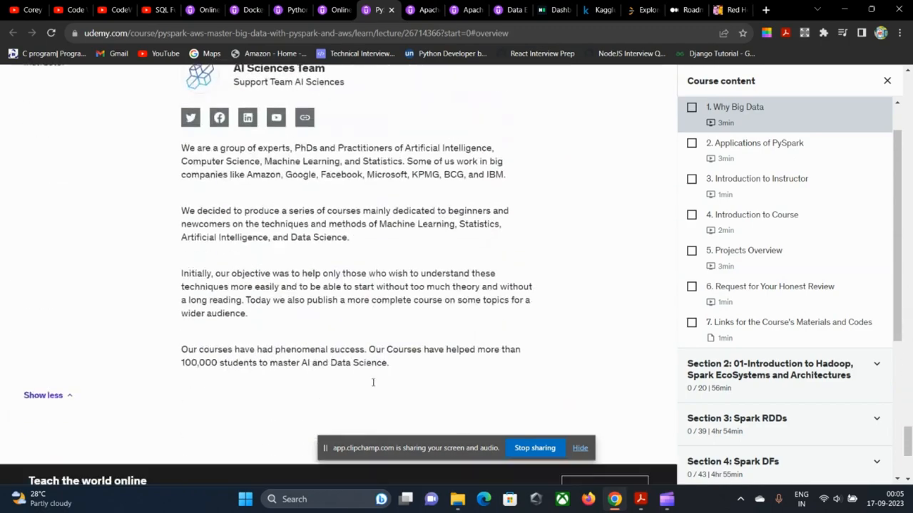
pyautogui.scroll(-3)
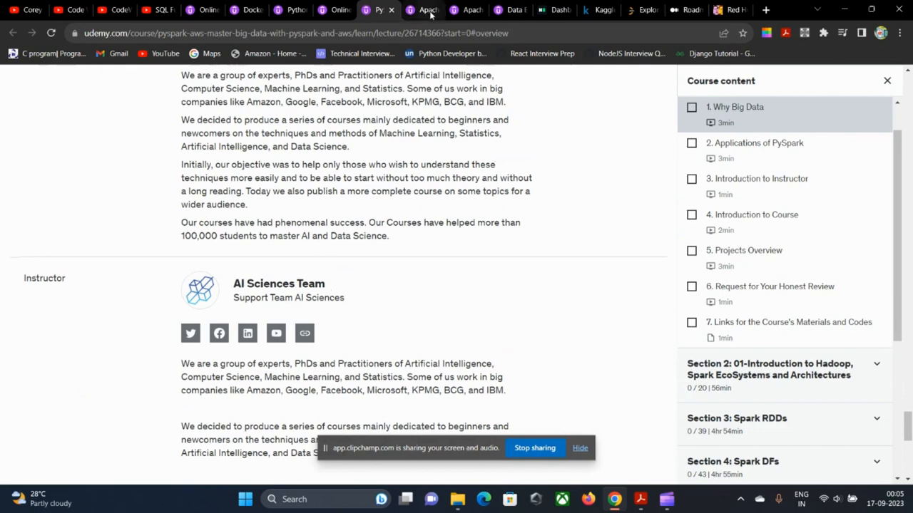
pyautogui.click(424, 8)
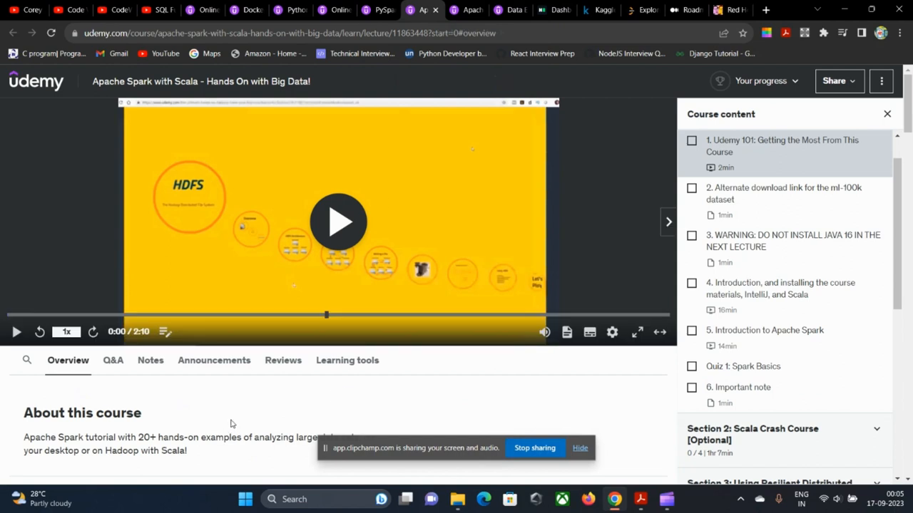
# Read the Spark with Scala overview down to the instructors, then switch to the Apache Airflow course tab.
pyautogui.scroll(-3)
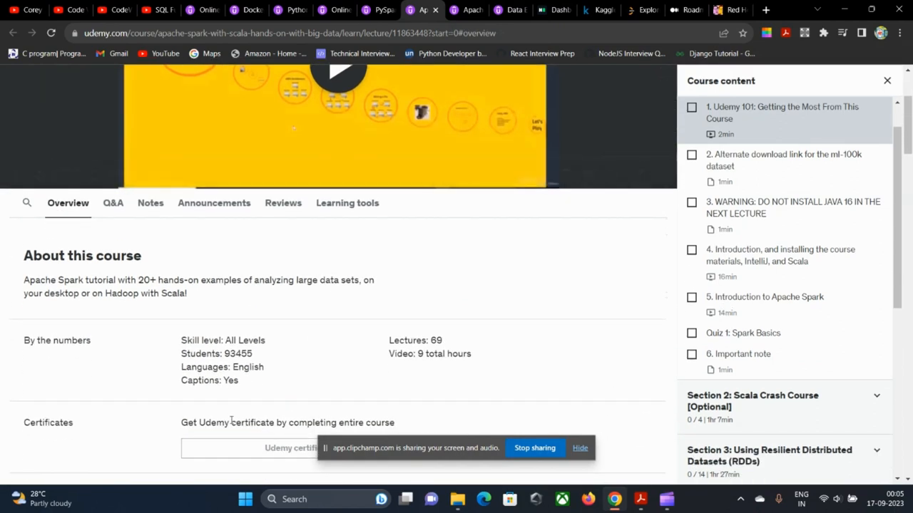
pyautogui.scroll(-3)
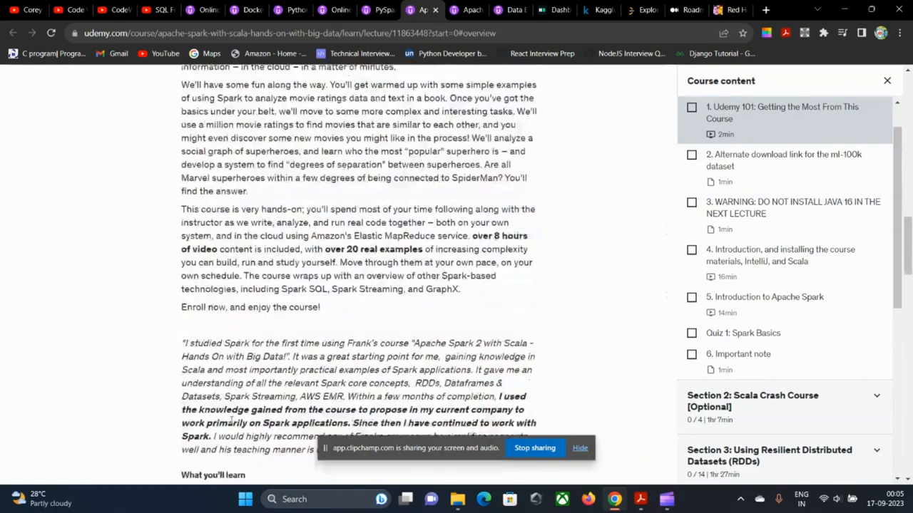
pyautogui.scroll(-3)
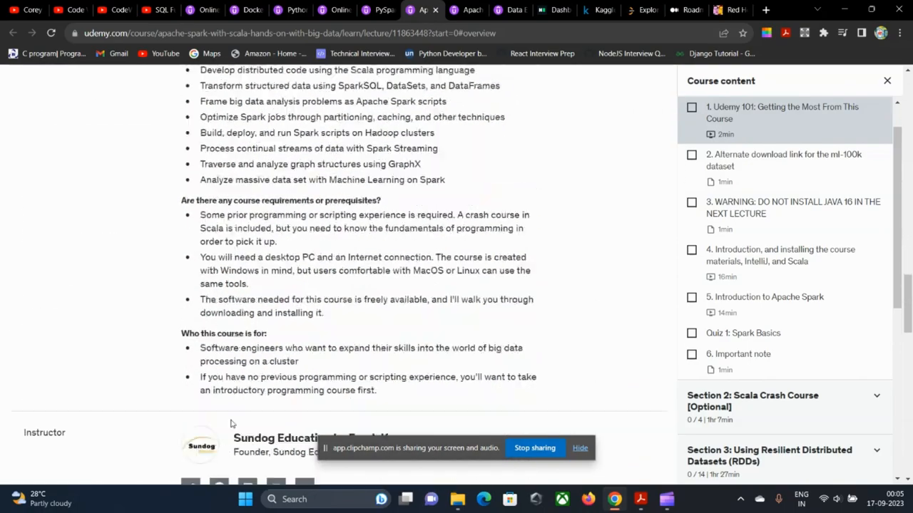
pyautogui.scroll(-3)
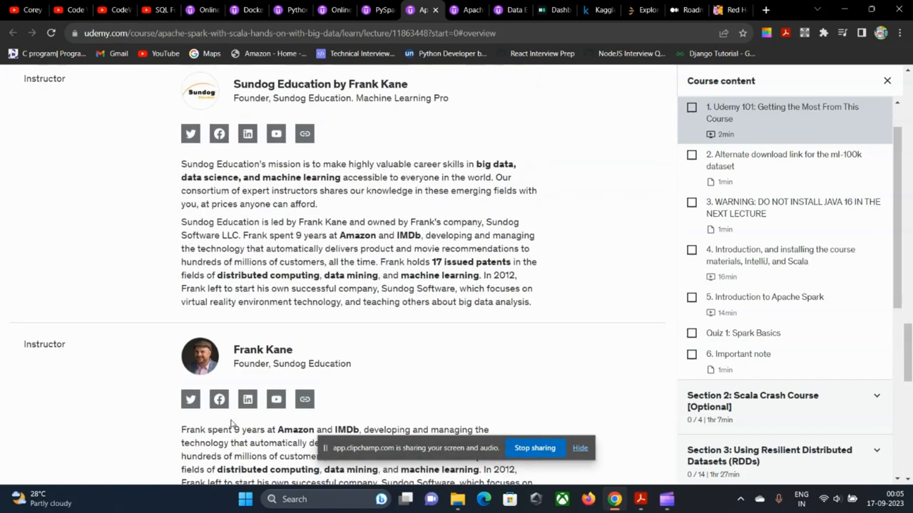
pyautogui.moveTo(322, 356)
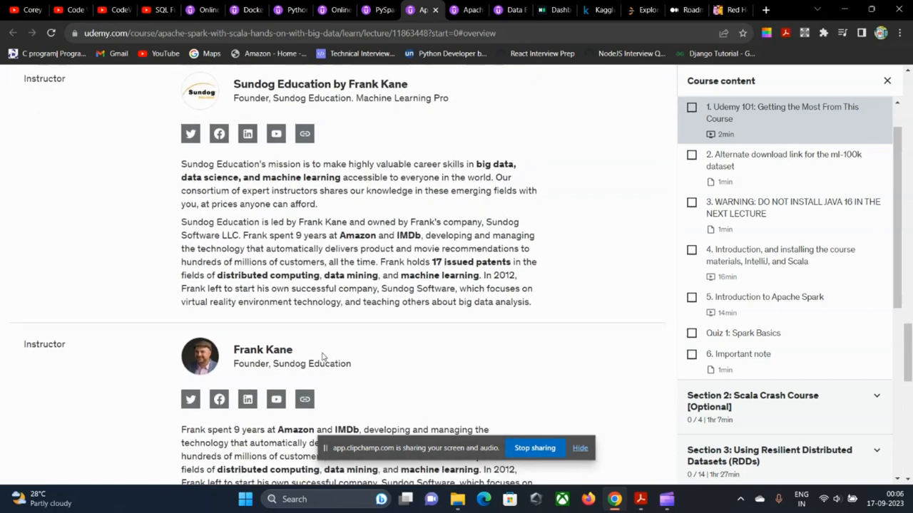
pyautogui.moveTo(555, 227)
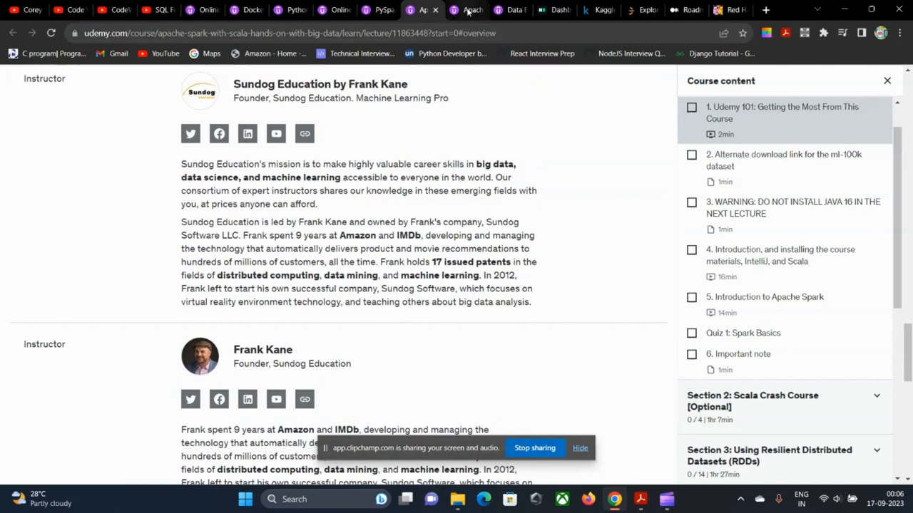
pyautogui.click(465, 9)
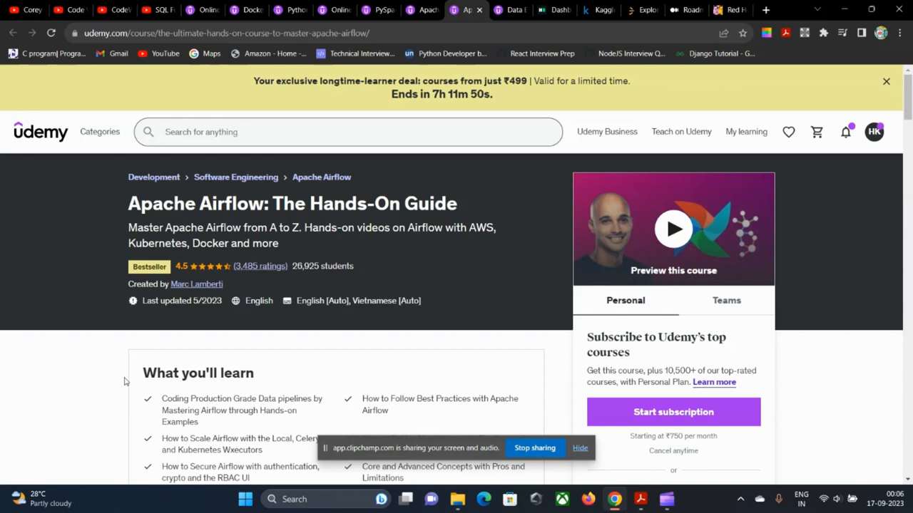
pyautogui.moveTo(74, 405)
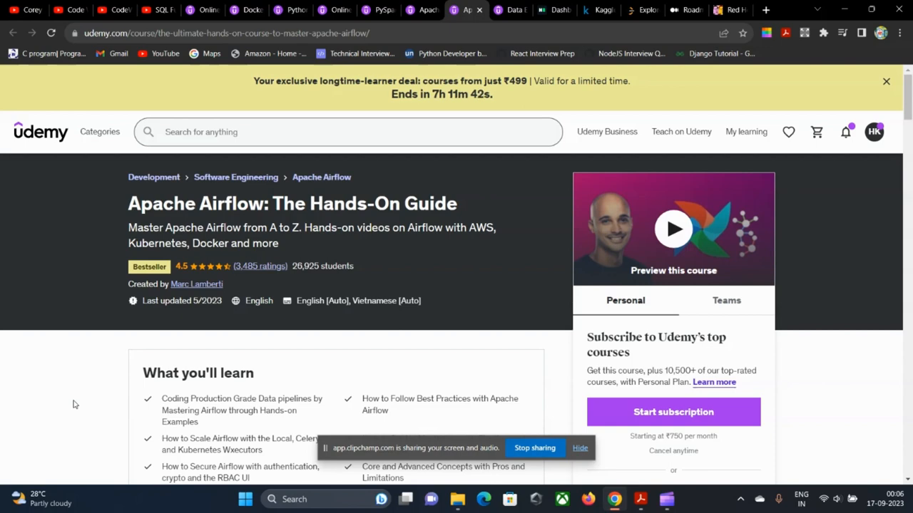
pyautogui.moveTo(108, 380)
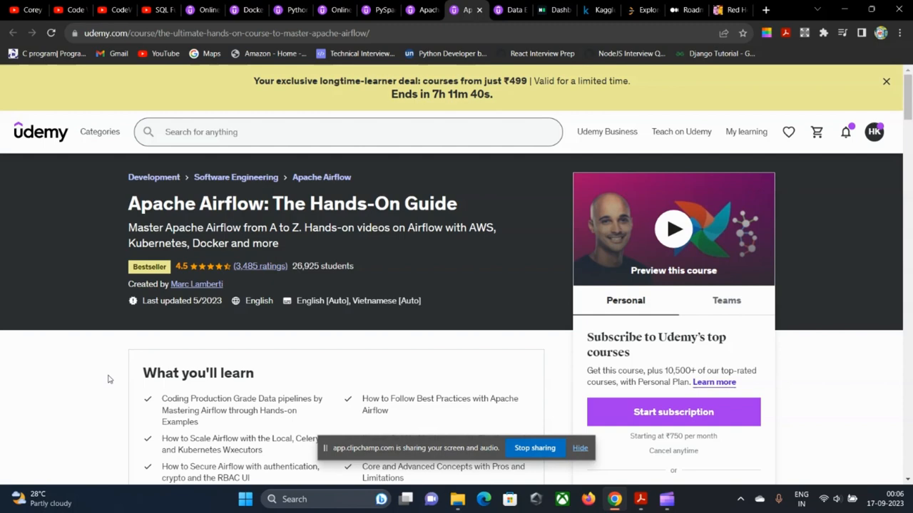
# Read the Airflow course page down to 'This course includes', then switch to the Kaggle competitions tab.
pyautogui.scroll(-3)
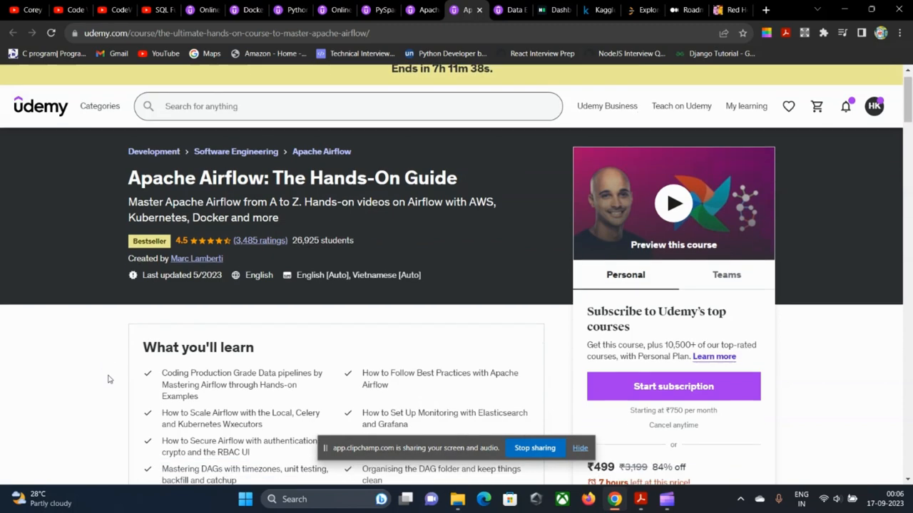
pyautogui.scroll(-3)
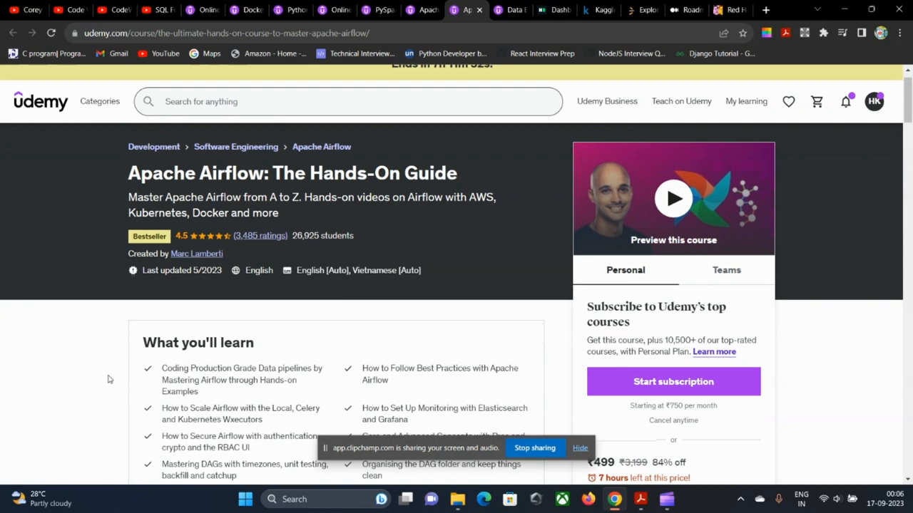
pyautogui.scroll(-3)
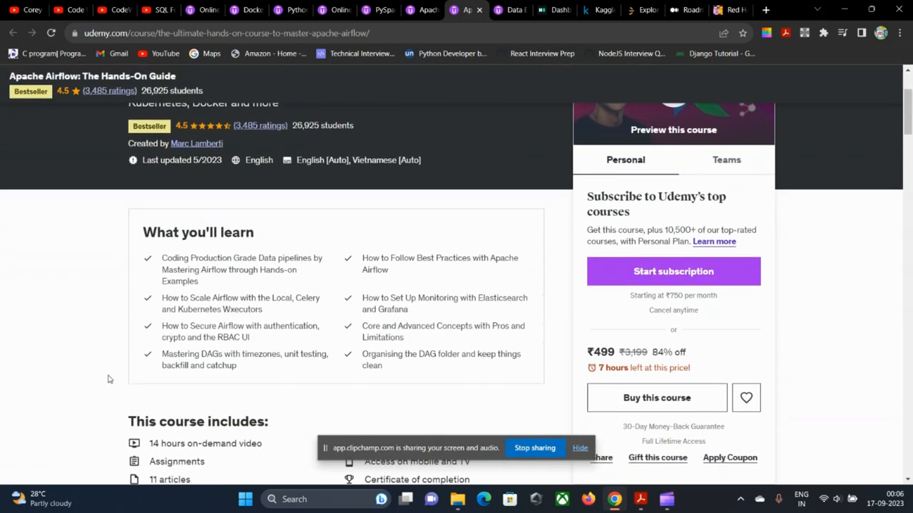
pyautogui.scroll(-3)
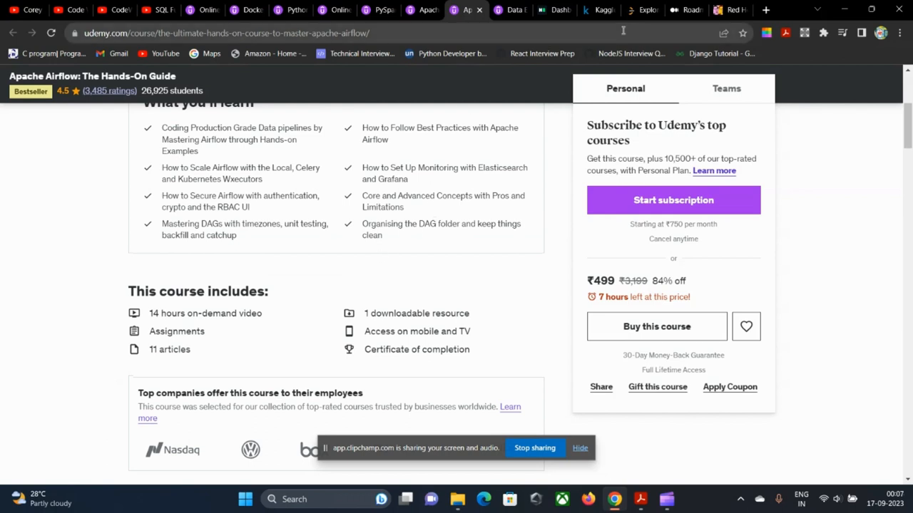
pyautogui.click(597, 10)
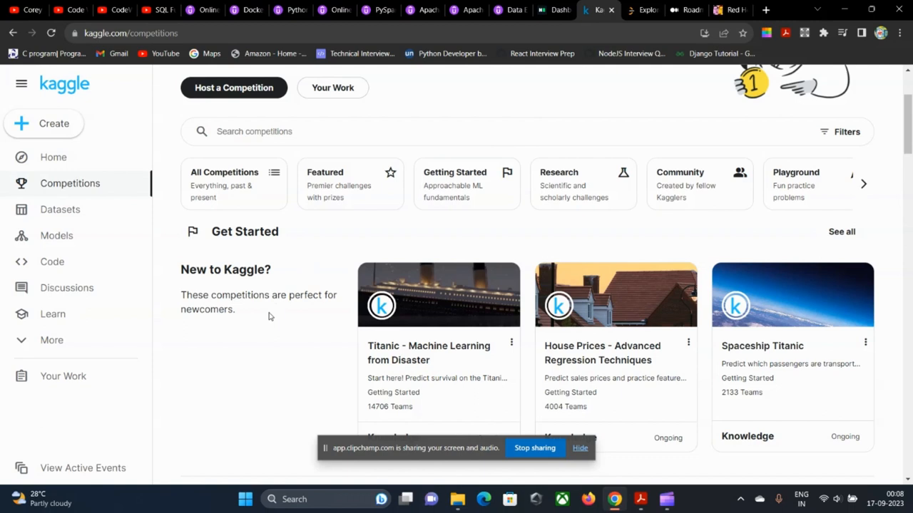
pyautogui.moveTo(248, 394)
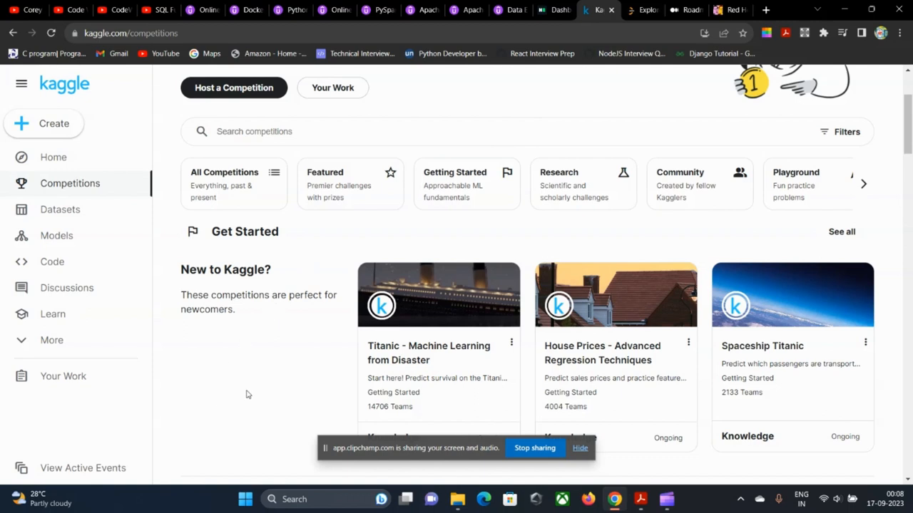